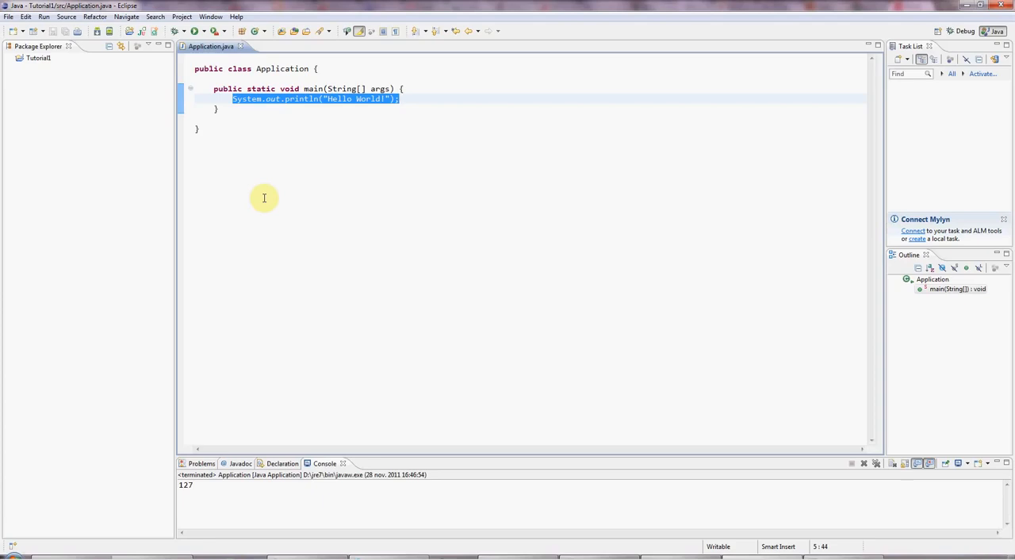
# - Replace the Hello World print statement in main with the declaration int myNumber;
pyautogui.click(255, 108)
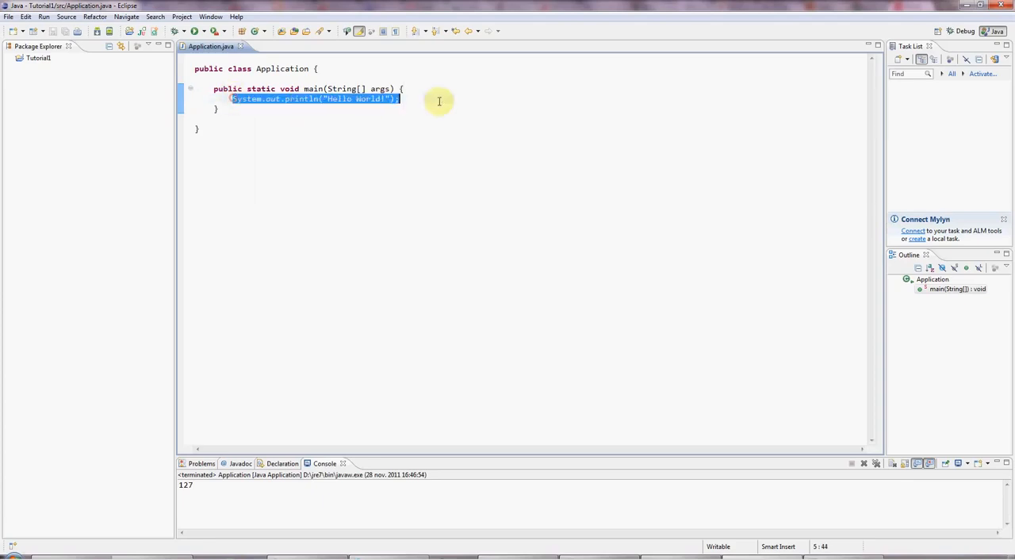
pyautogui.moveTo(447, 199)
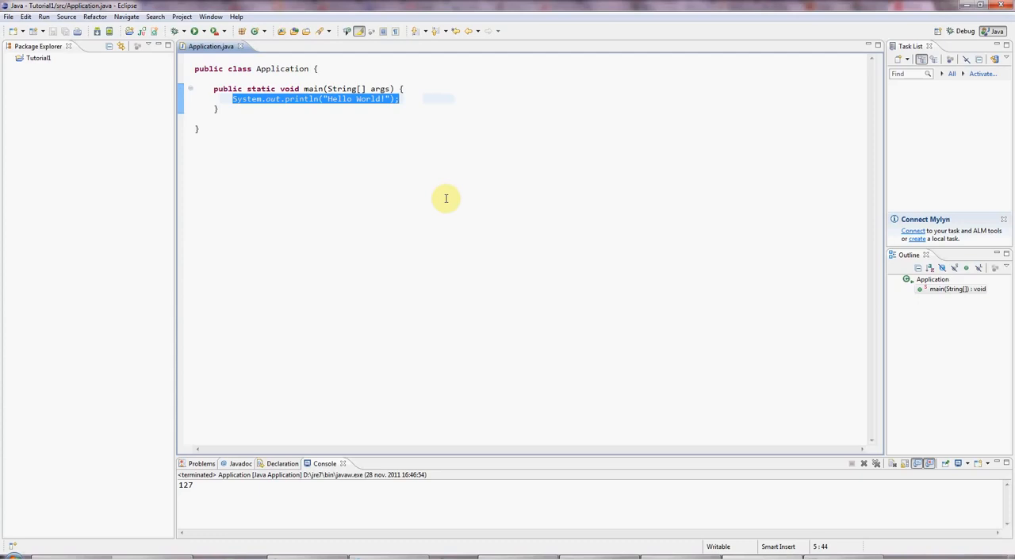
pyautogui.moveTo(222, 194)
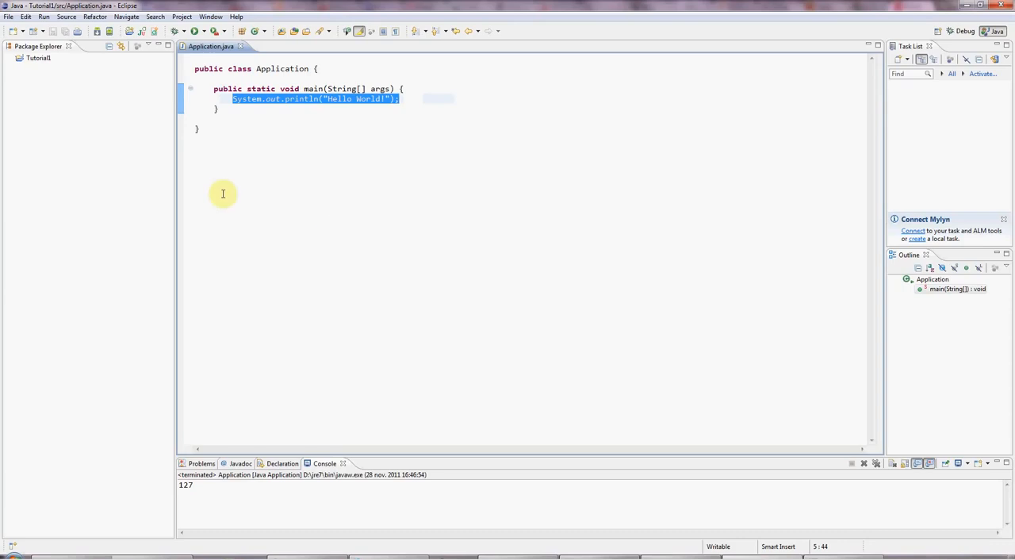
pyautogui.click(231, 99)
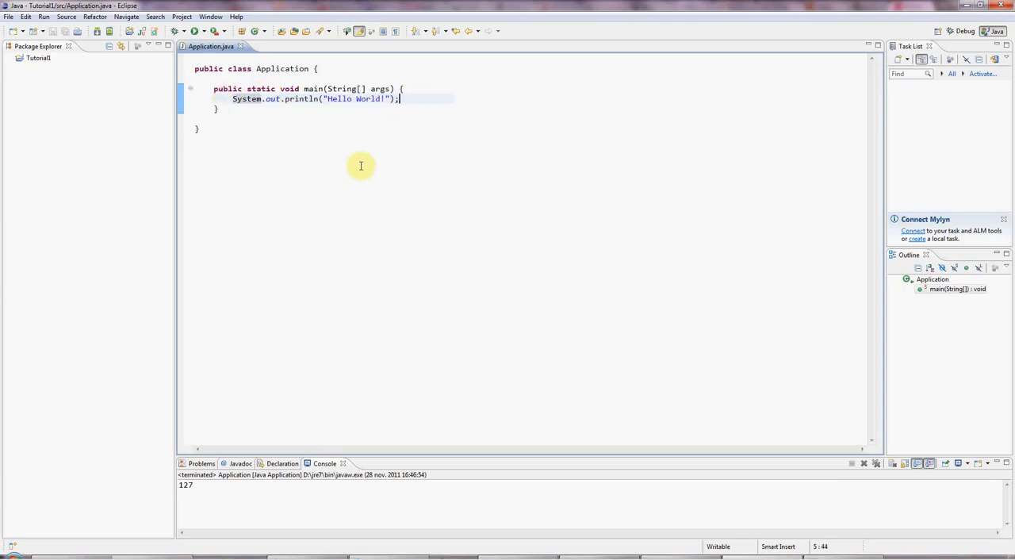
pyautogui.moveTo(229, 139)
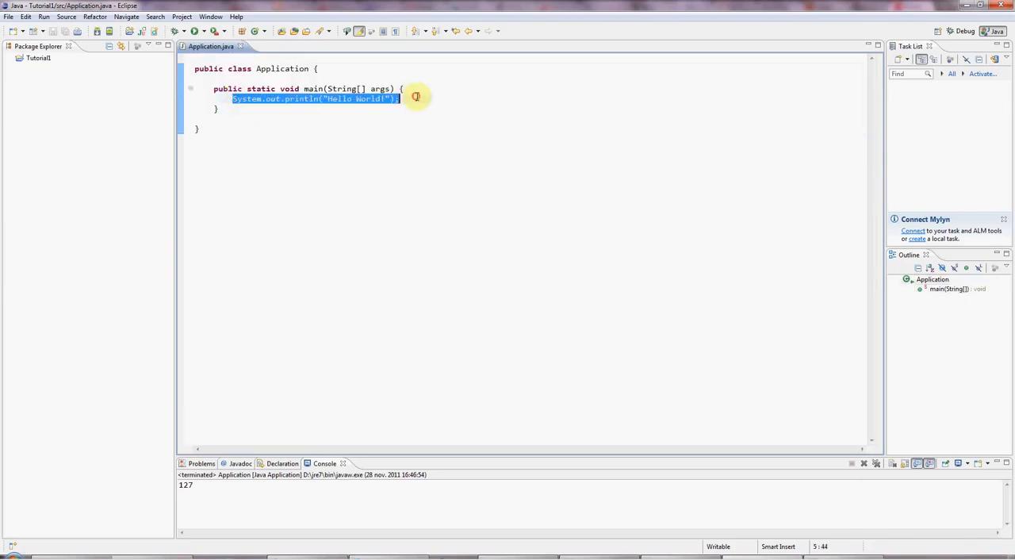
pyautogui.press('Delete')
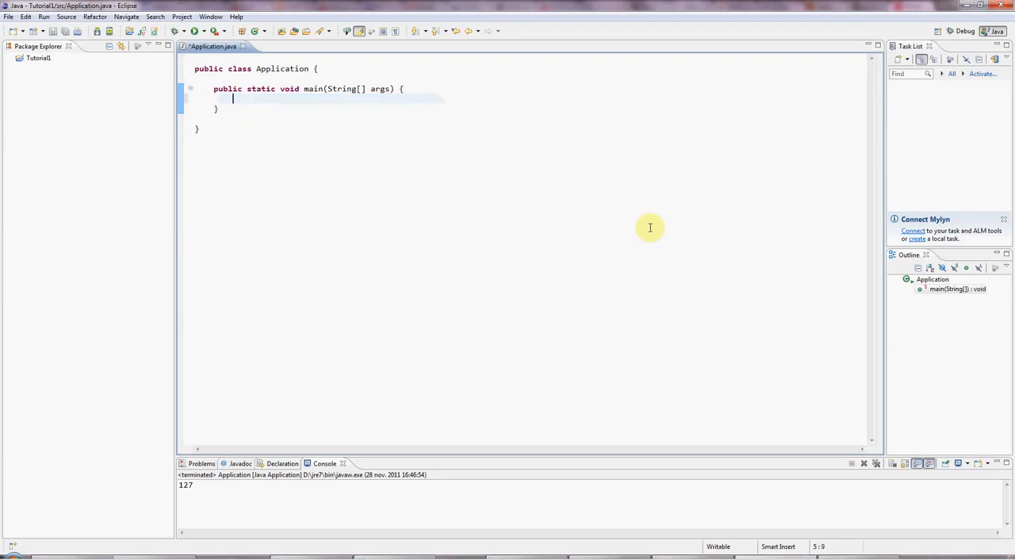
pyautogui.write('int')
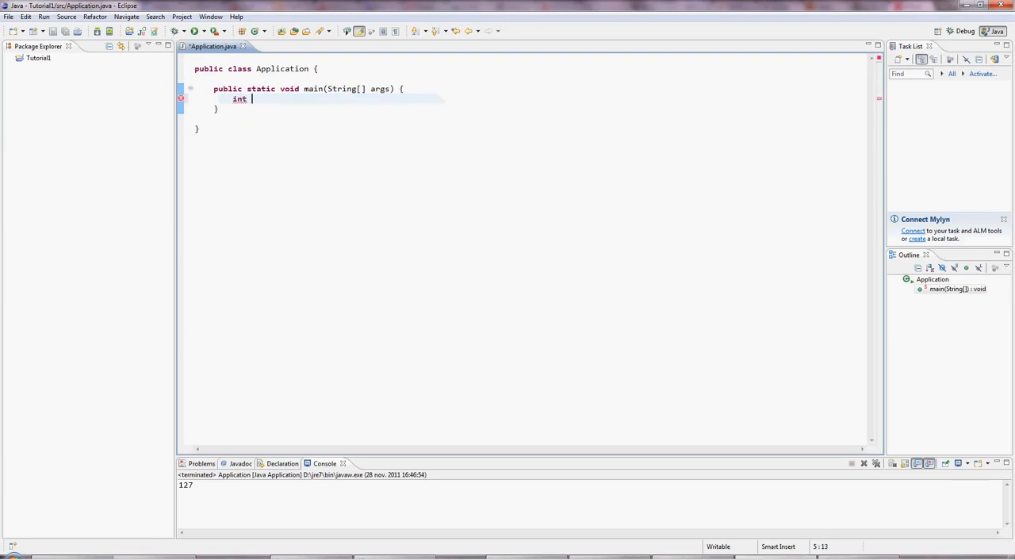
pyautogui.write('m')
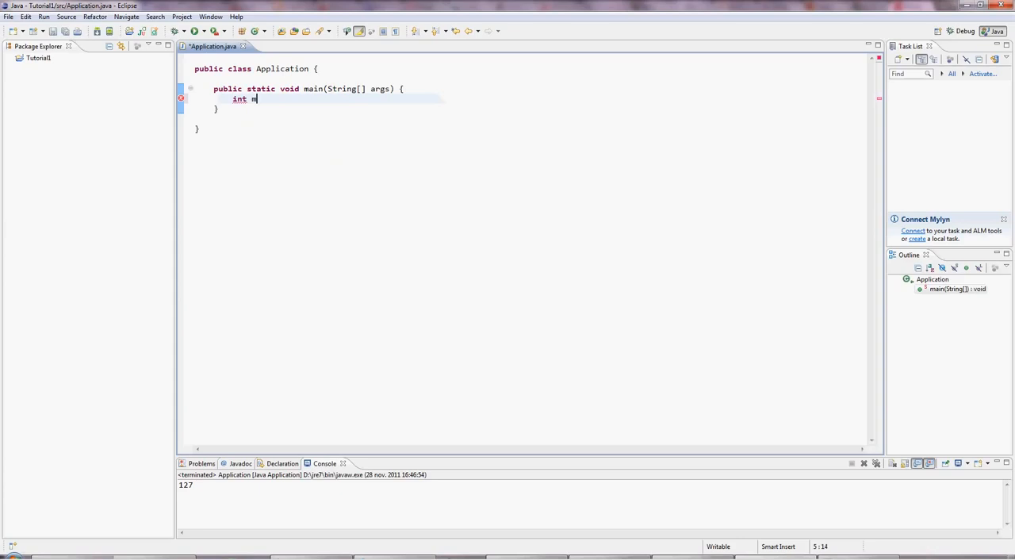
pyautogui.write('yNumber')
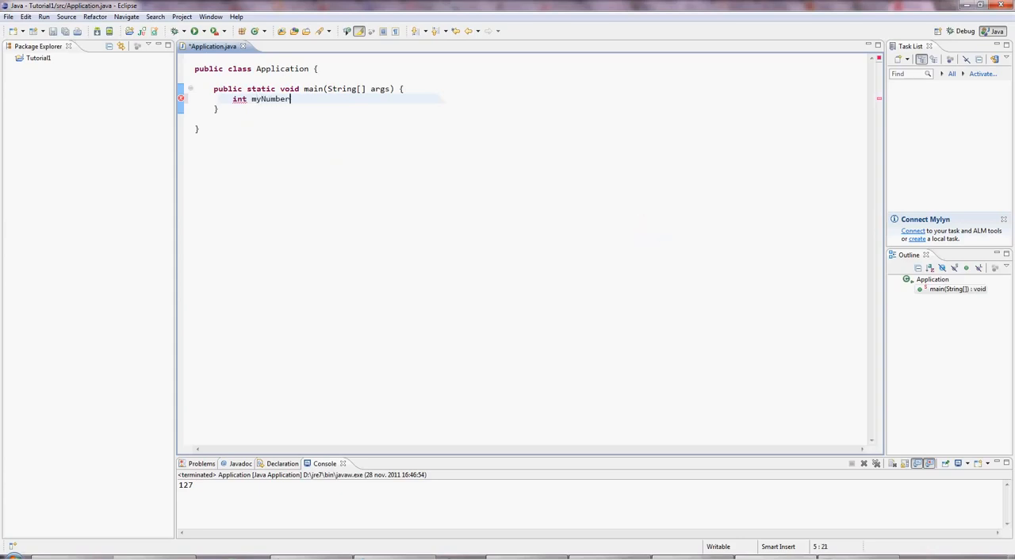
pyautogui.write(';')
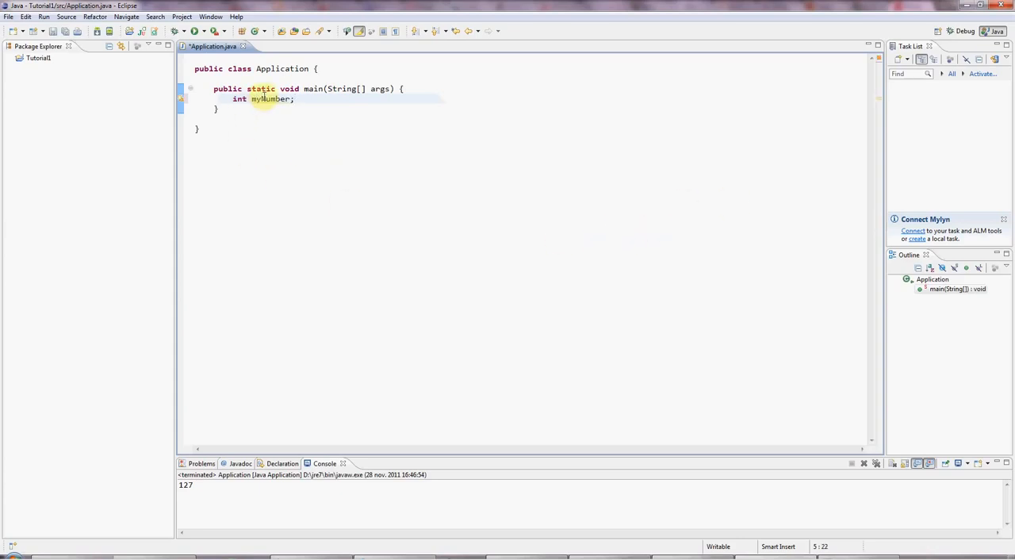
# - Highlight the int keyword and the myNumber name in turn, then start a new line below
pyautogui.click(266, 99)
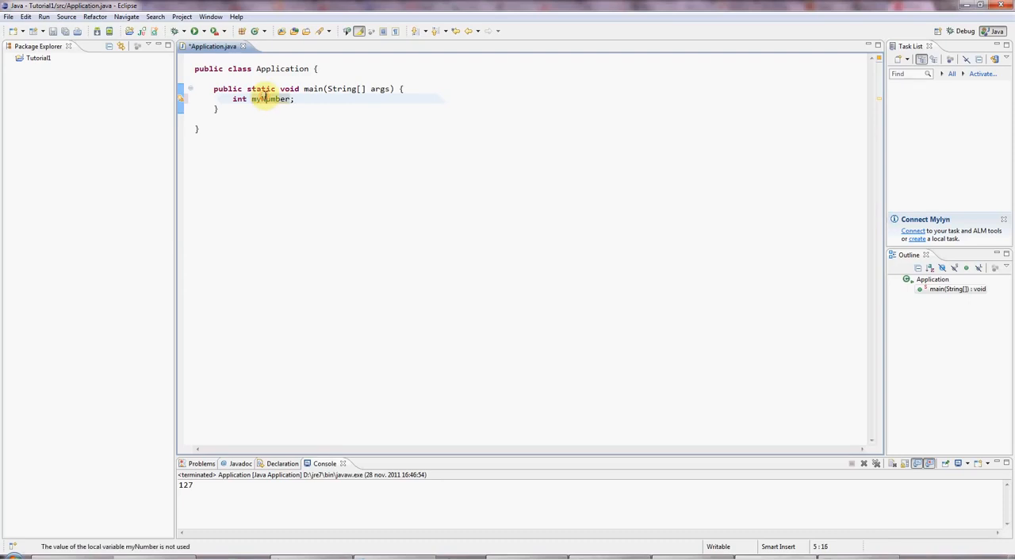
pyautogui.moveTo(285, 130)
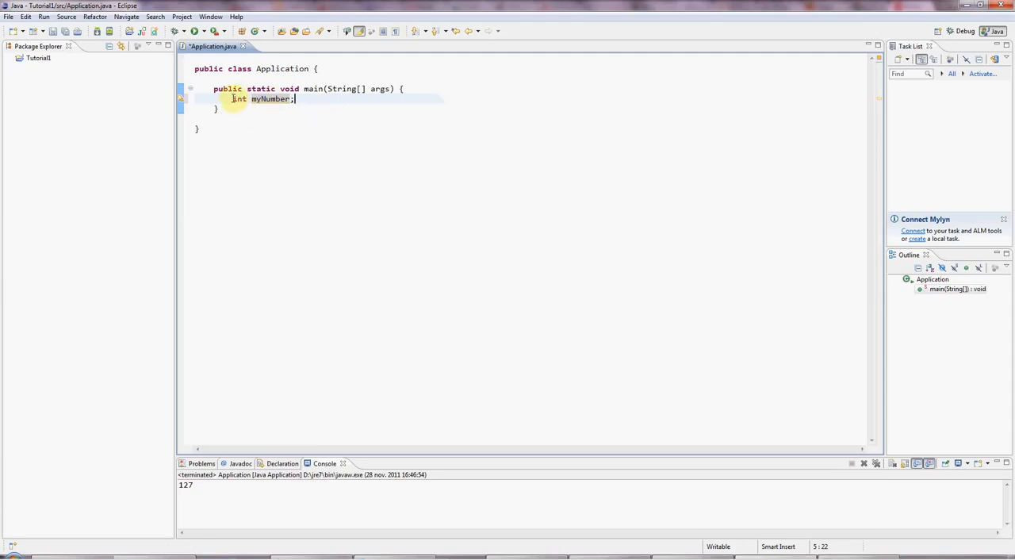
pyautogui.doubleClick(272, 98)
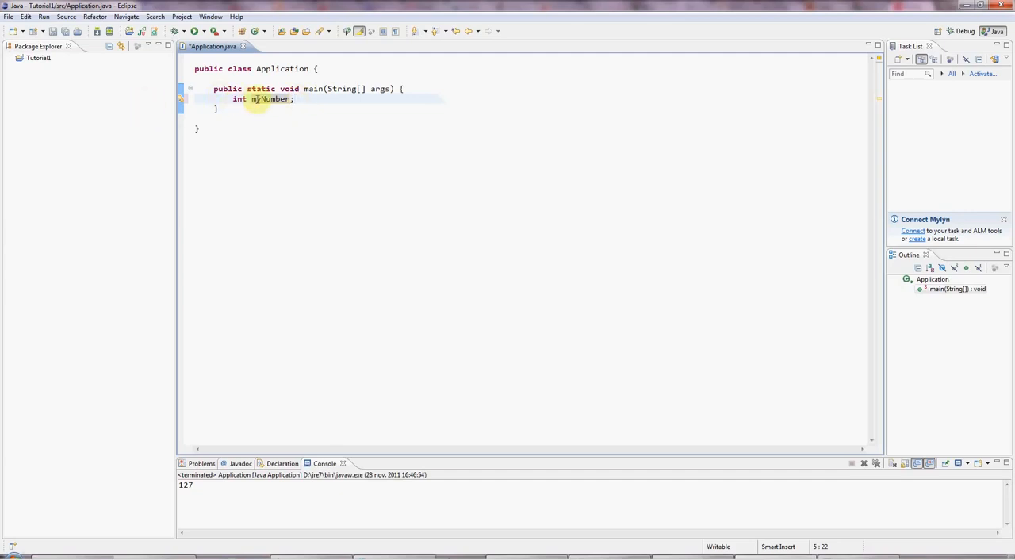
pyautogui.doubleClick(273, 99)
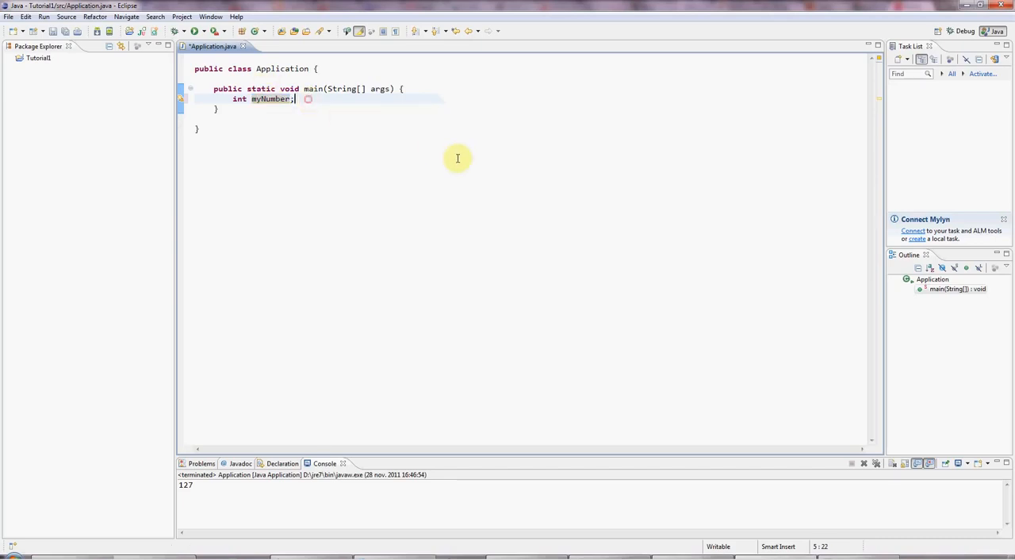
pyautogui.moveTo(244, 106)
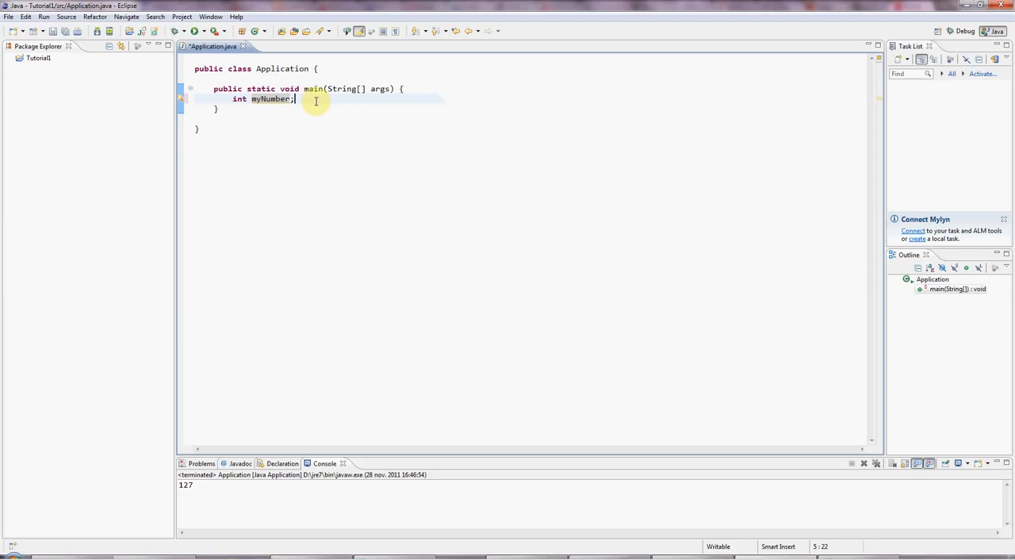
pyautogui.press('Return')
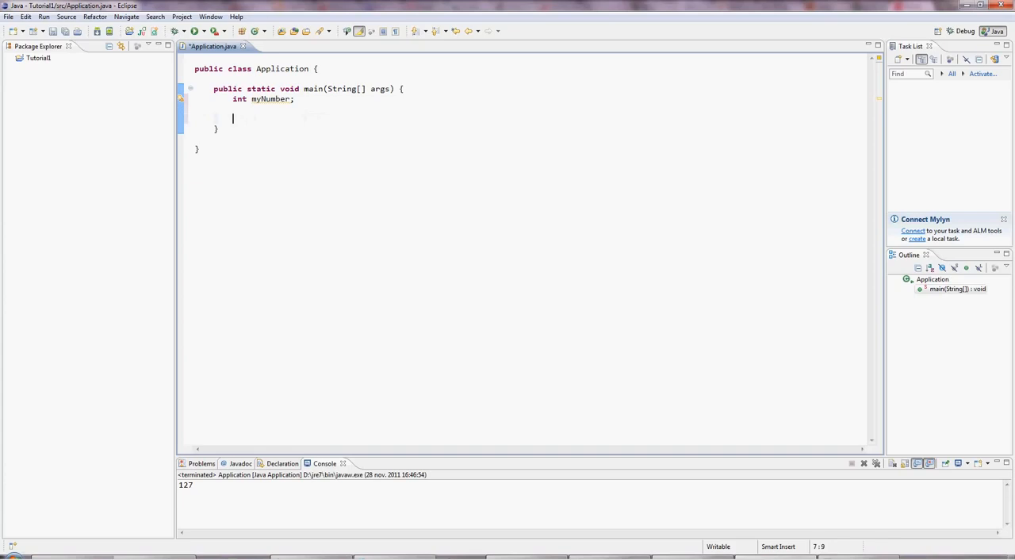
# - Assign myNumber = 88; on its own line and select the whole assignment line
pyautogui.write('n')
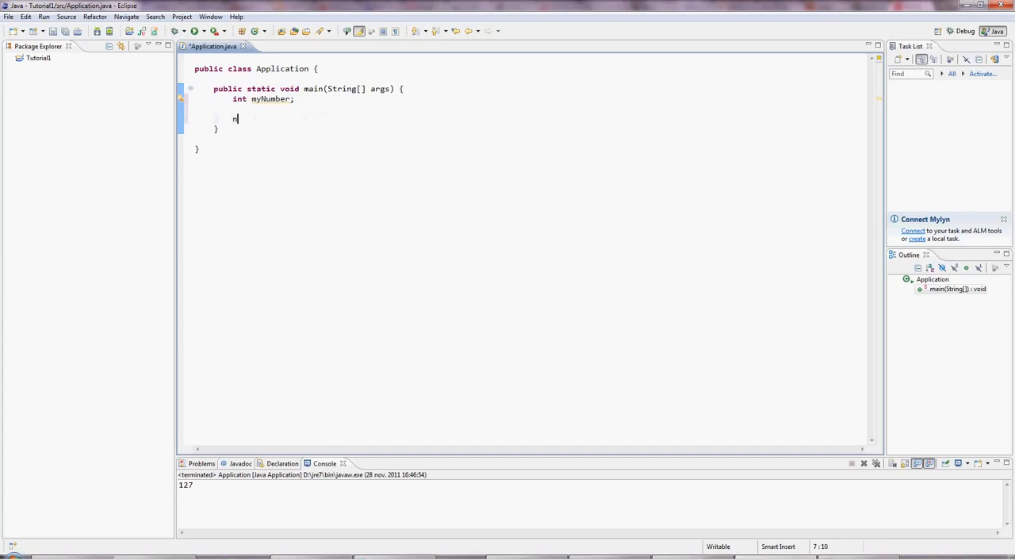
pyautogui.write('yNumber')
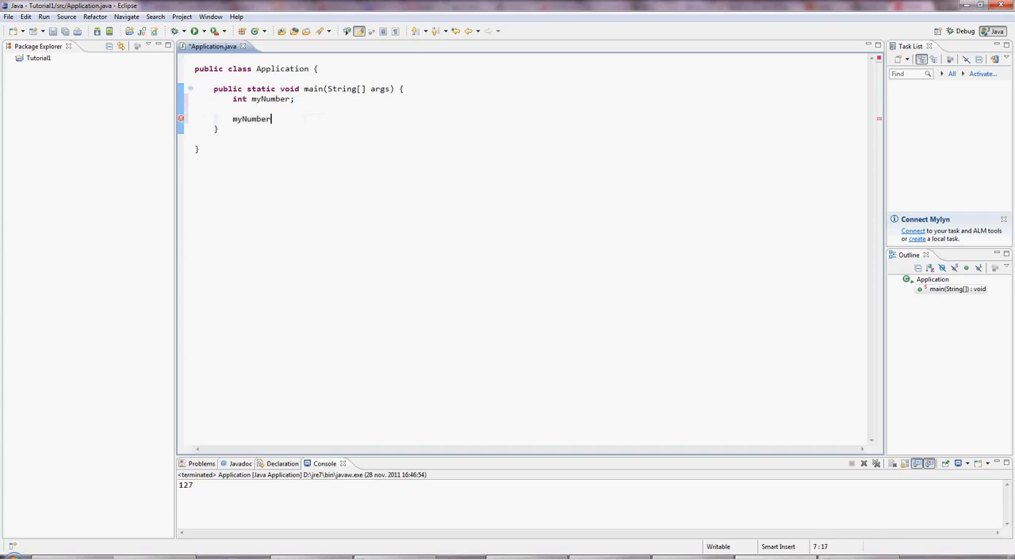
pyautogui.write('= 88;')
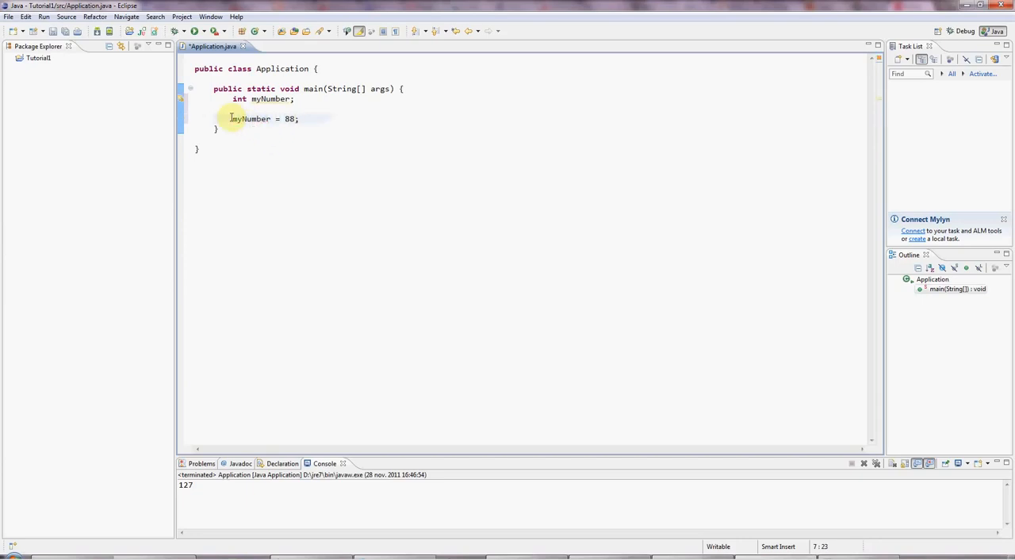
pyautogui.tripleClick(265, 117)
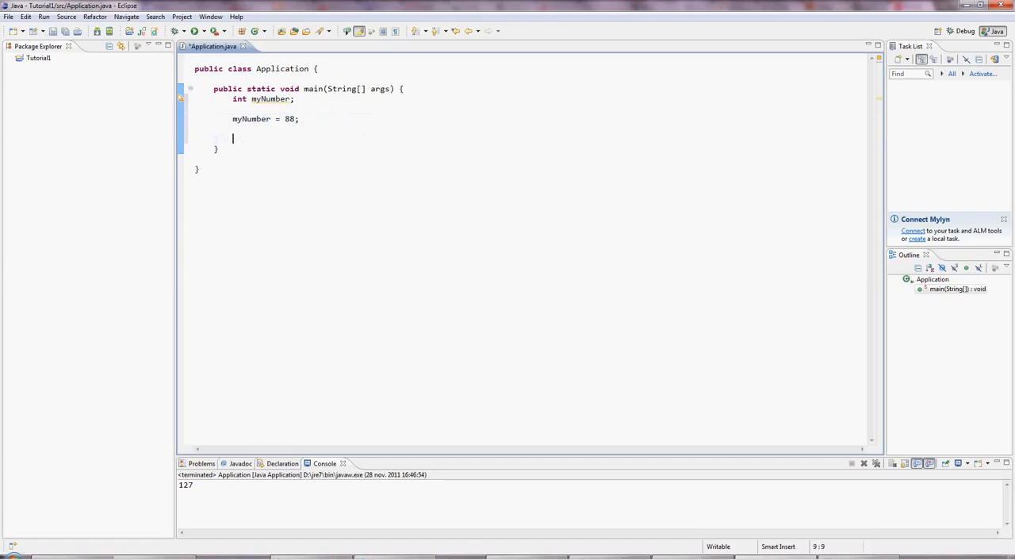
# - Add System.out.println(myNumber); via the sysout template and run the application
pyautogui.write('sy')
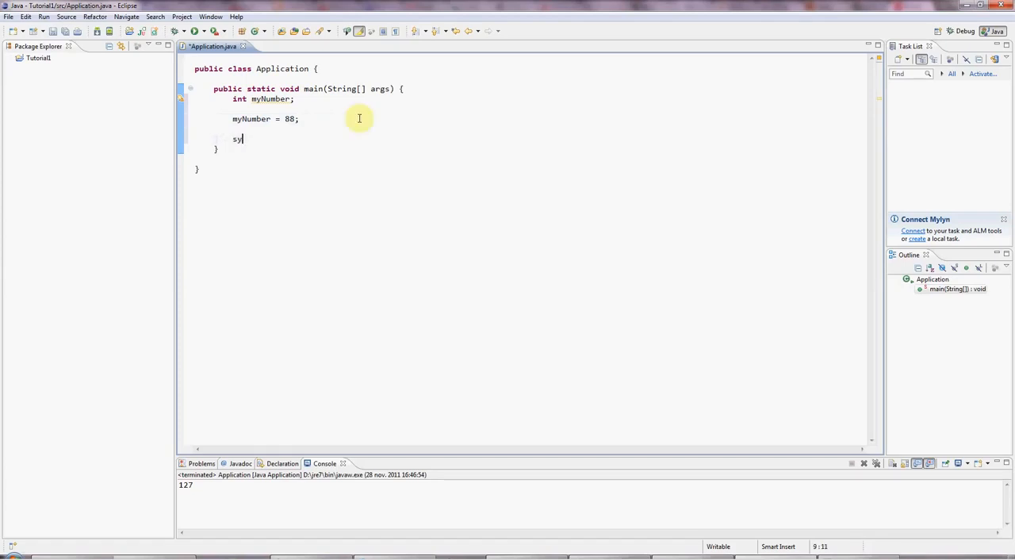
pyautogui.write('sout')
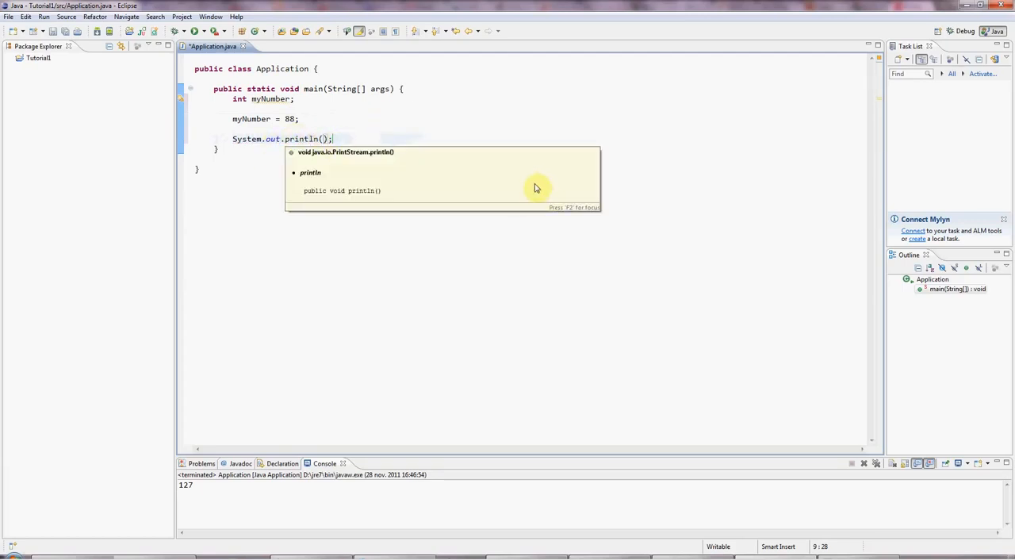
pyautogui.write('myNumber')
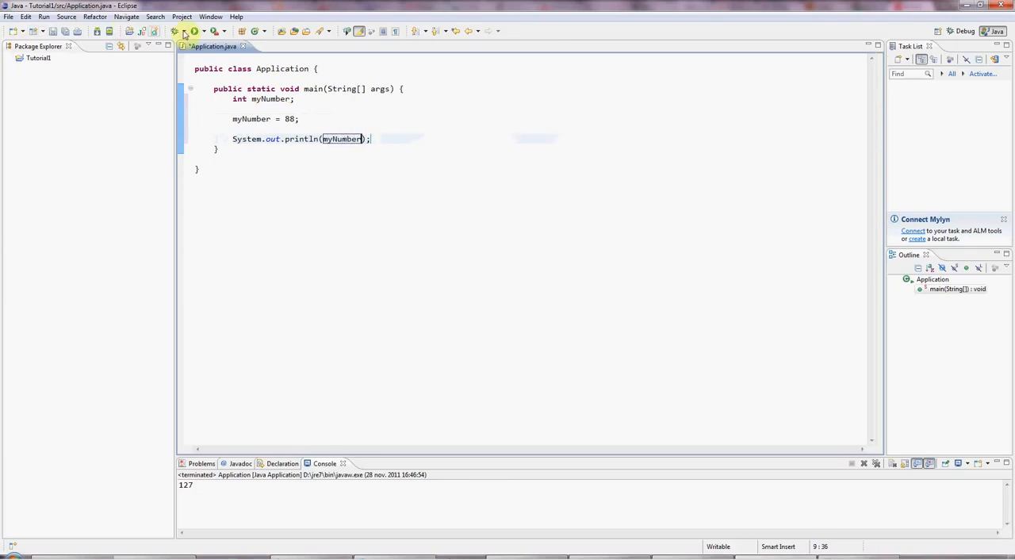
pyautogui.click(194, 32)
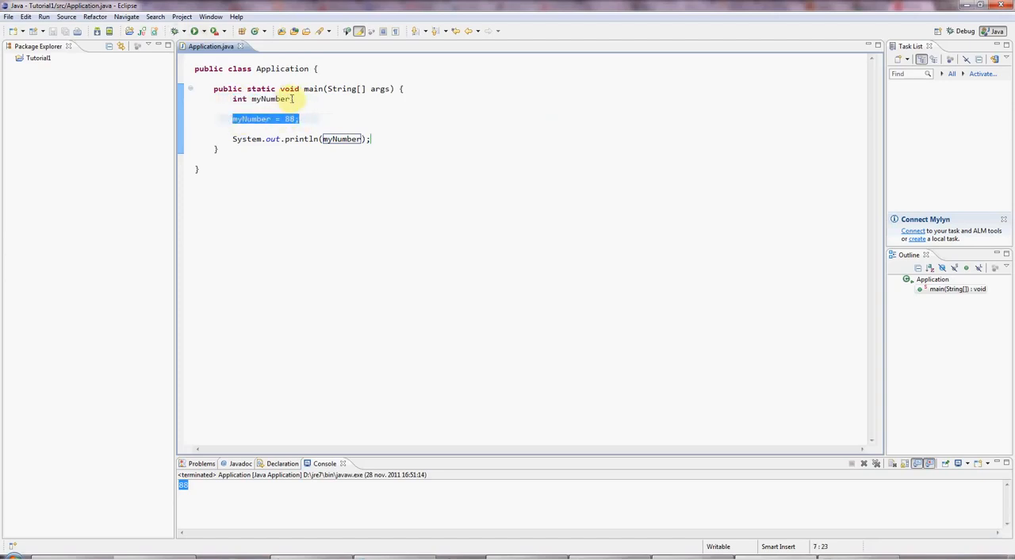
# - Merge declaration and assignment into int myNumber = 88; and rerun so the console shows 88
pyautogui.click(361, 139)
pyautogui.write(' = 88')
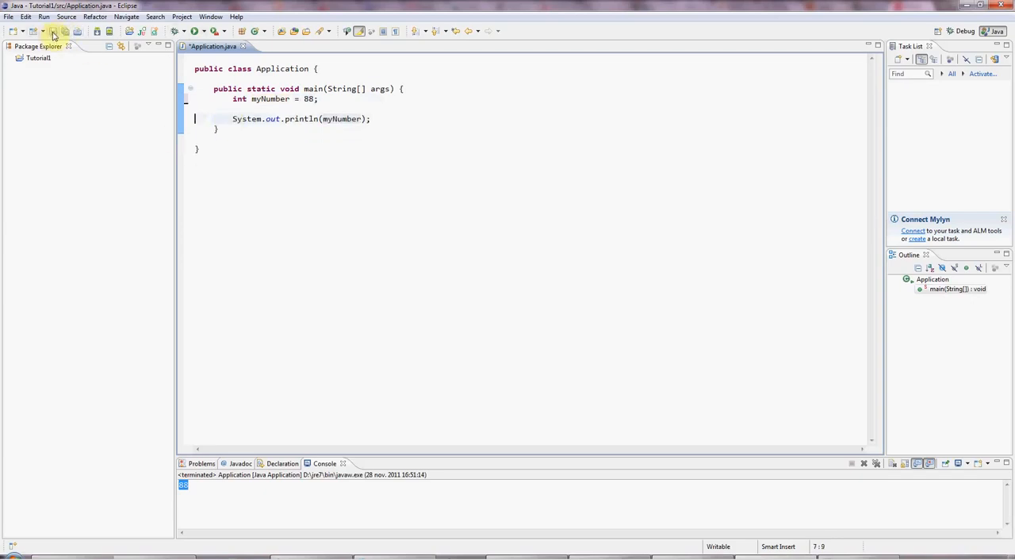
pyautogui.click(53, 32)
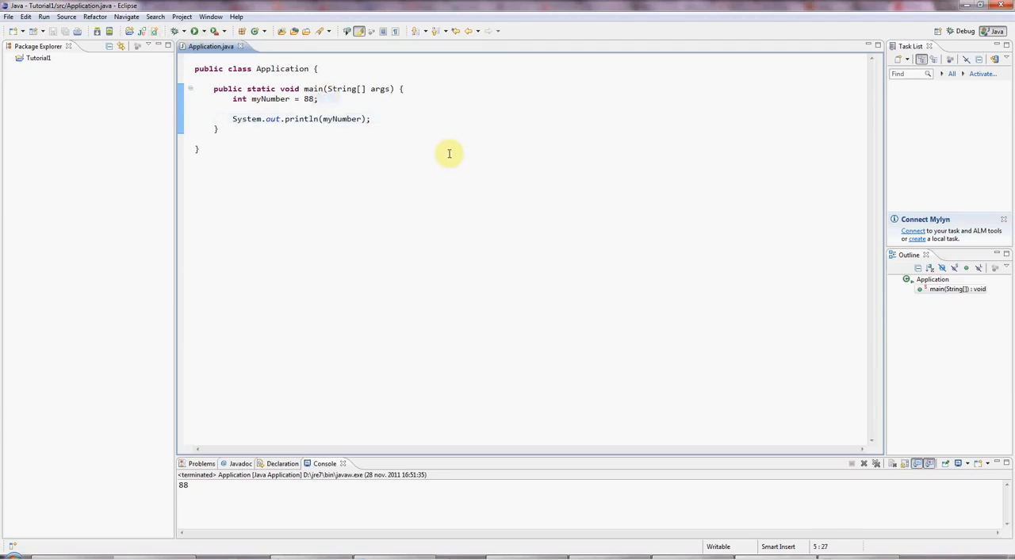
pyautogui.click(317, 99)
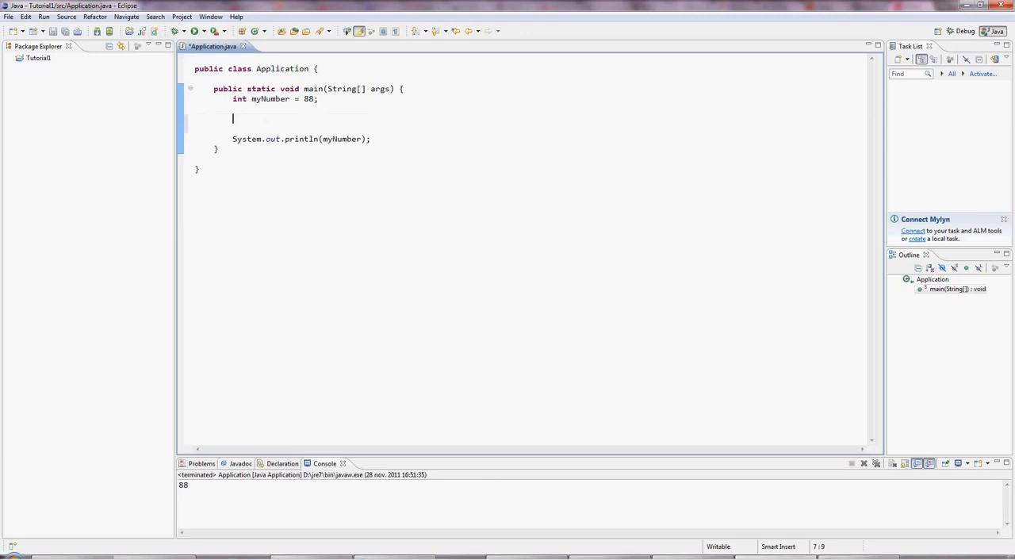
# - Declare short myShort = 847; on a new line below the int declaration
pyautogui.doubleClick(269, 98)
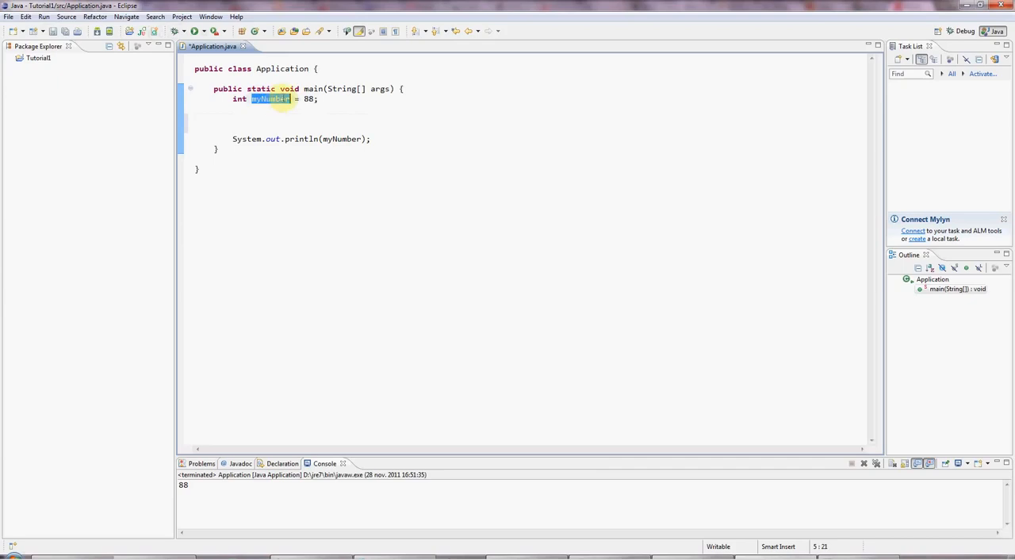
pyautogui.doubleClick(307, 98)
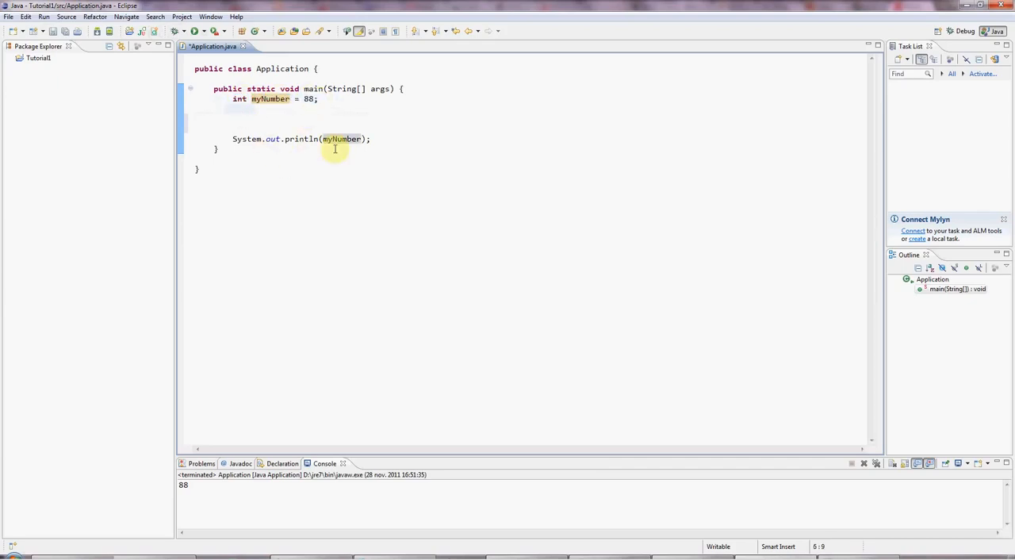
pyautogui.press('Return')
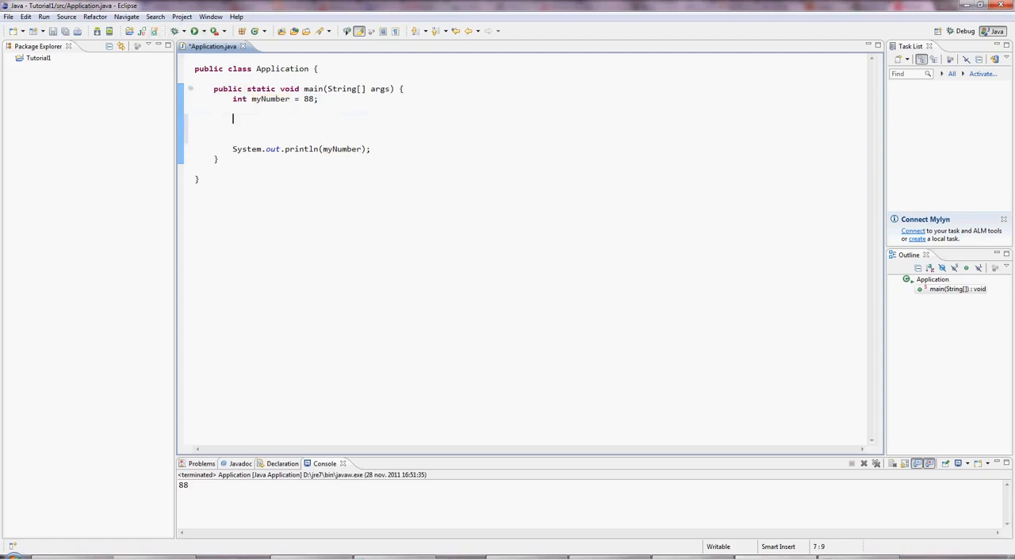
pyautogui.write('short mySh')
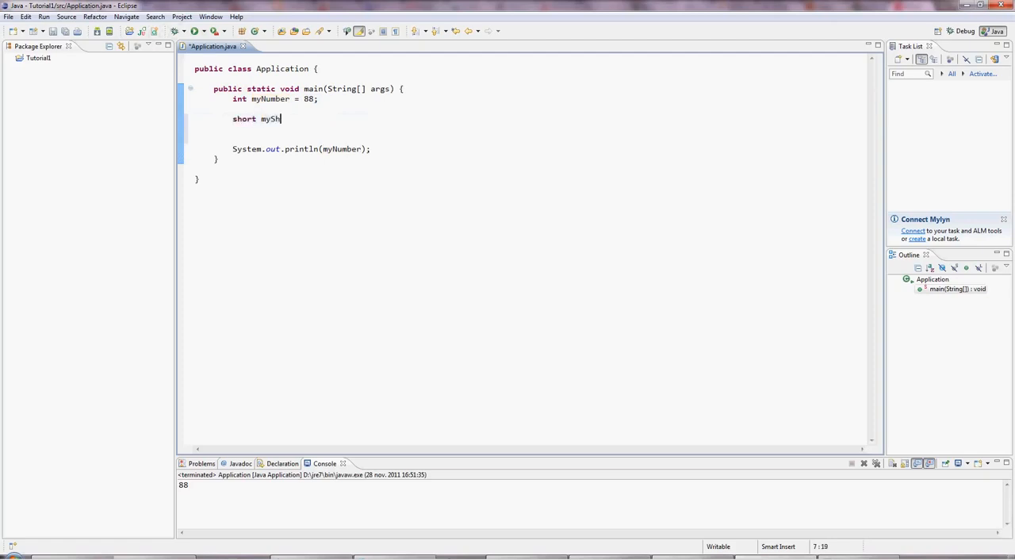
pyautogui.write('ort')
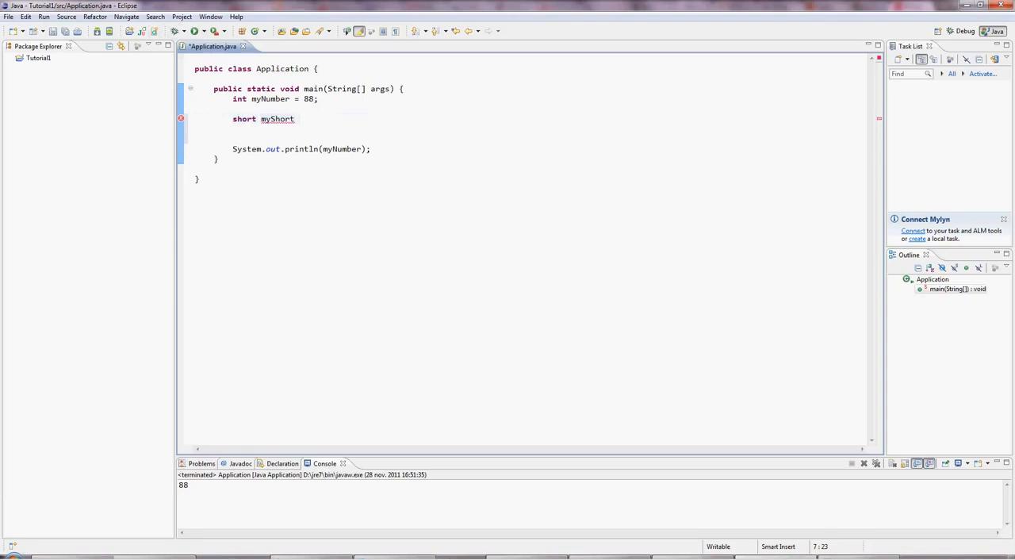
pyautogui.write('=')
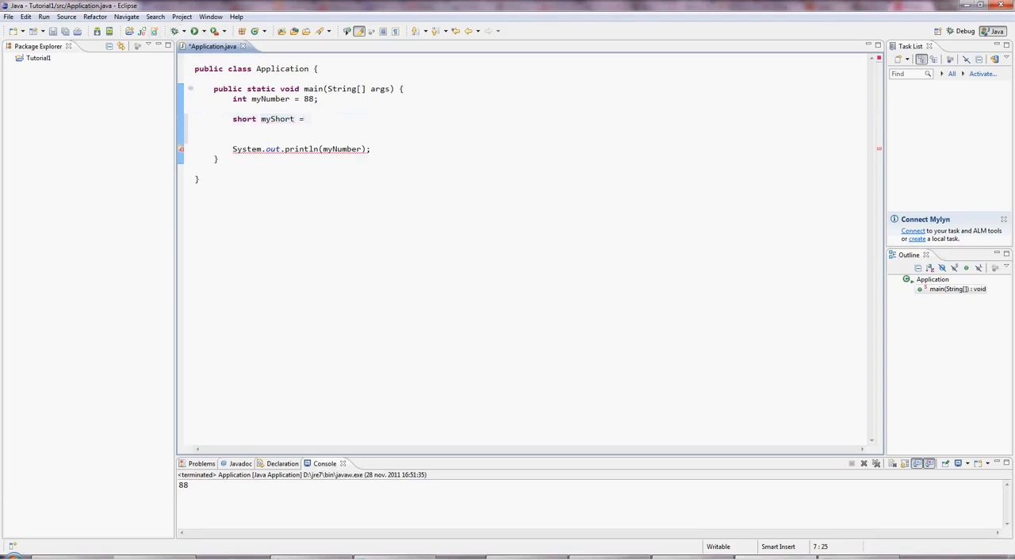
pyautogui.write('847;')
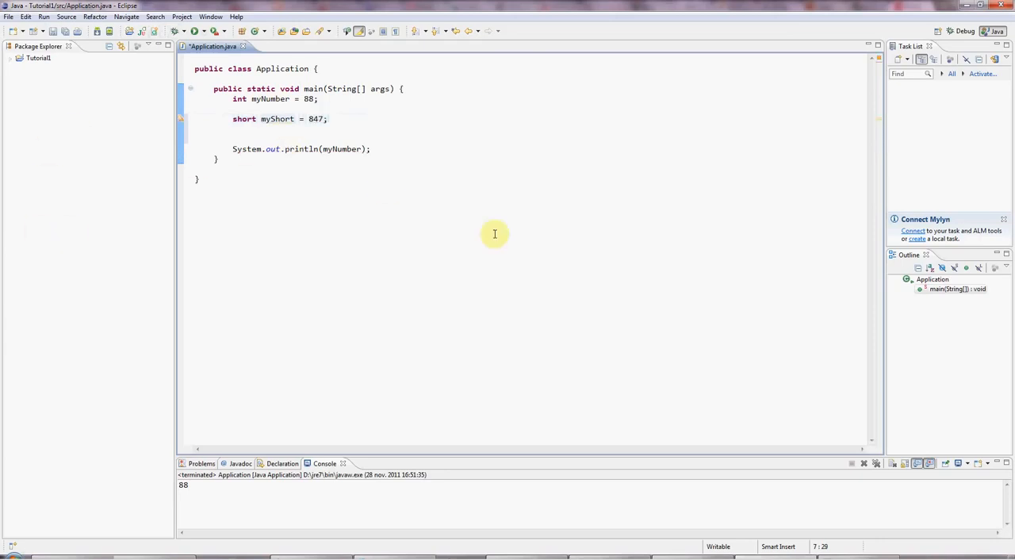
pyautogui.moveTo(471, 216)
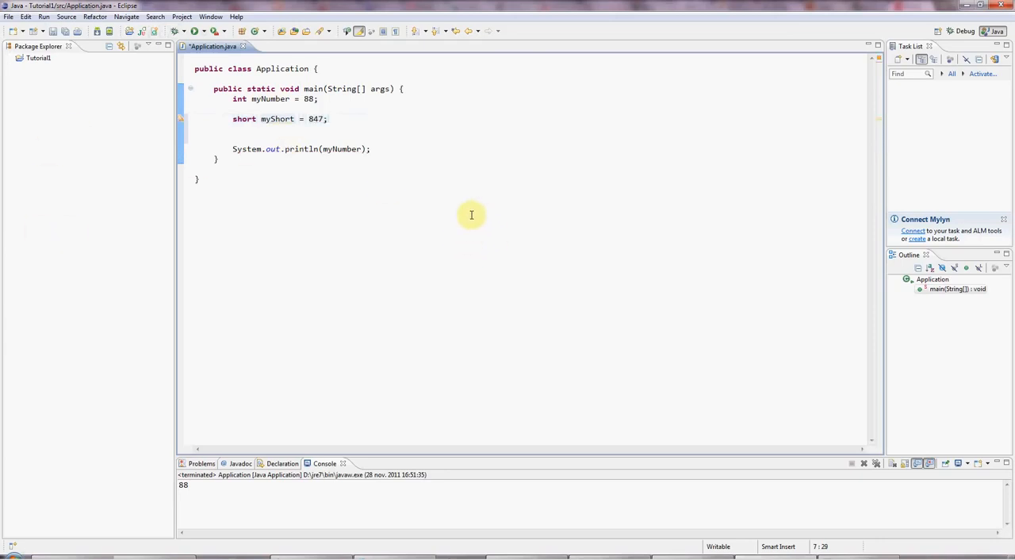
pyautogui.click(310, 119)
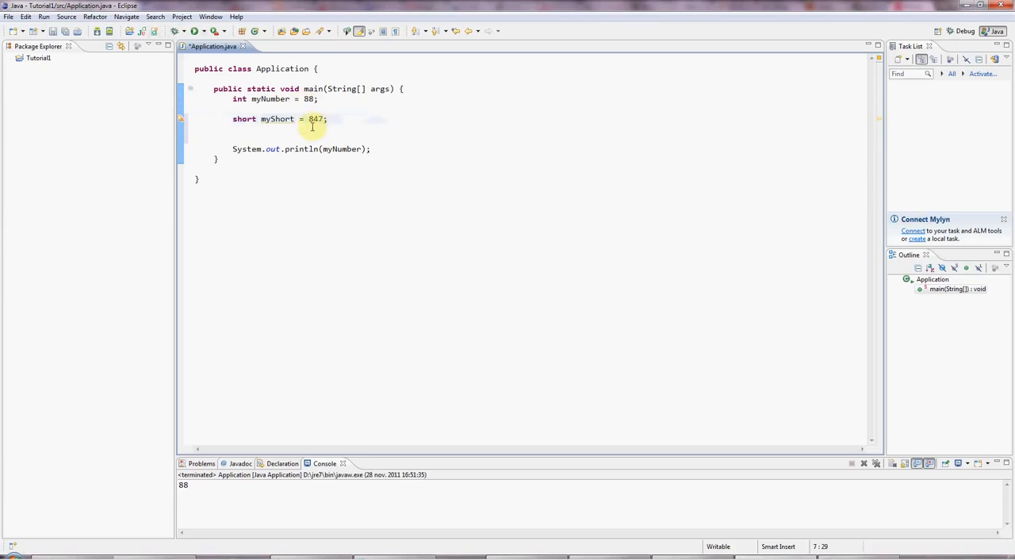
pyautogui.moveTo(374, 165)
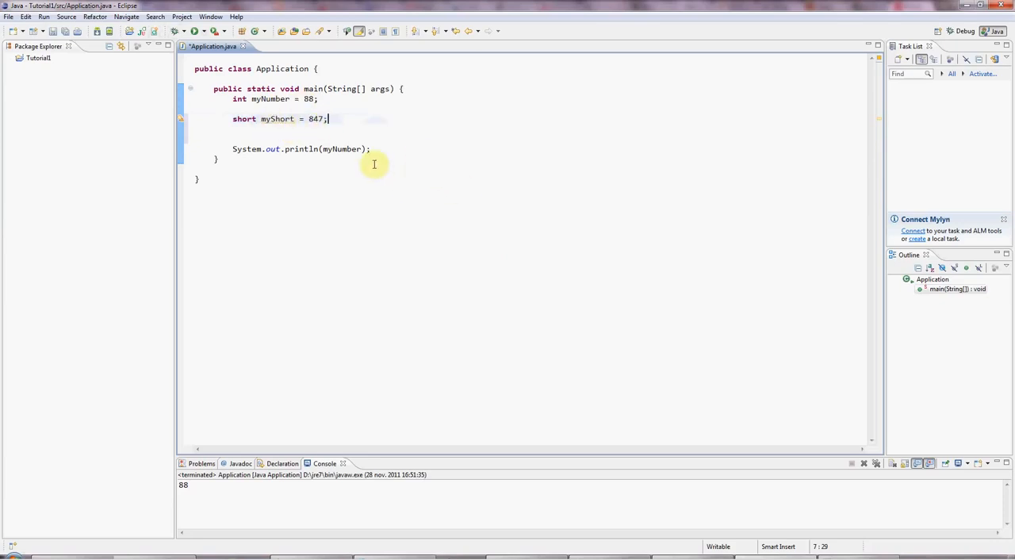
# - Add System.out.println(myShort);, run to print 88 and 847, and begin a long declaration
pyautogui.click(371, 149)
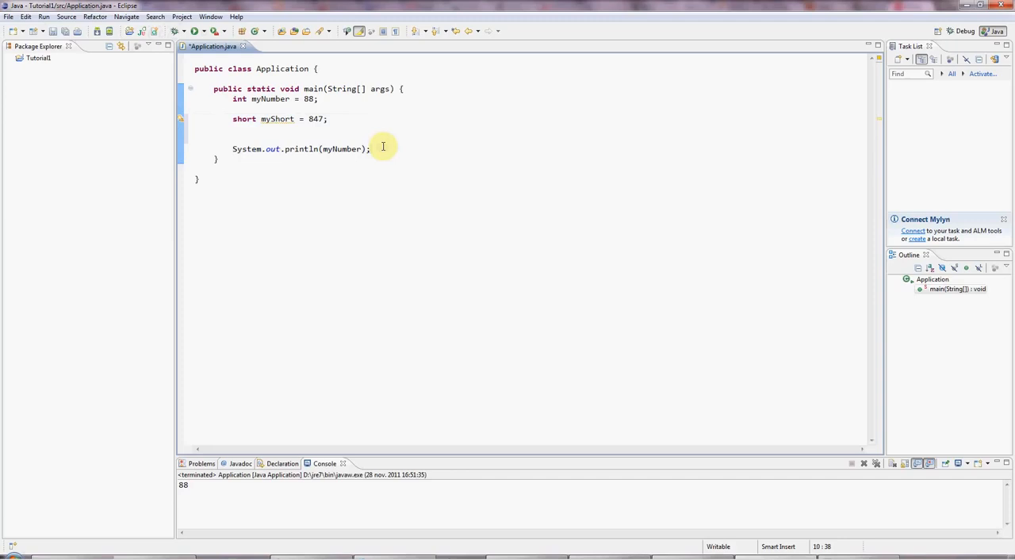
pyautogui.write('System.out.println();')
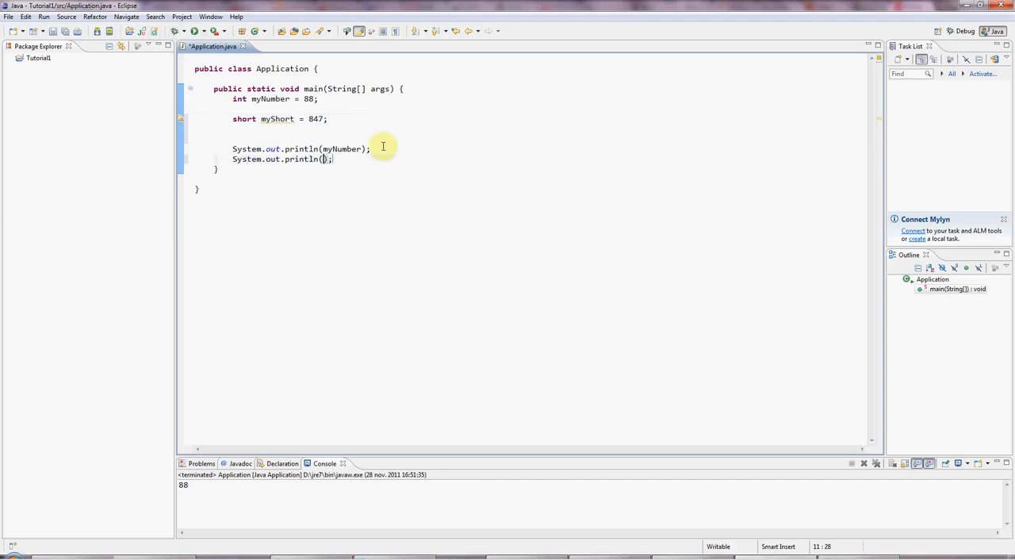
pyautogui.write('myShort')
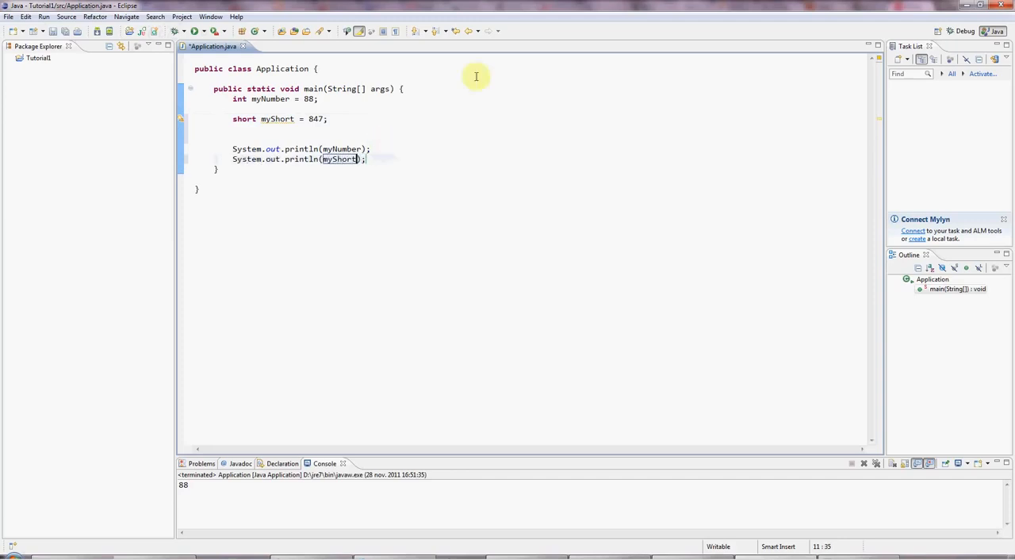
pyautogui.click(197, 32)
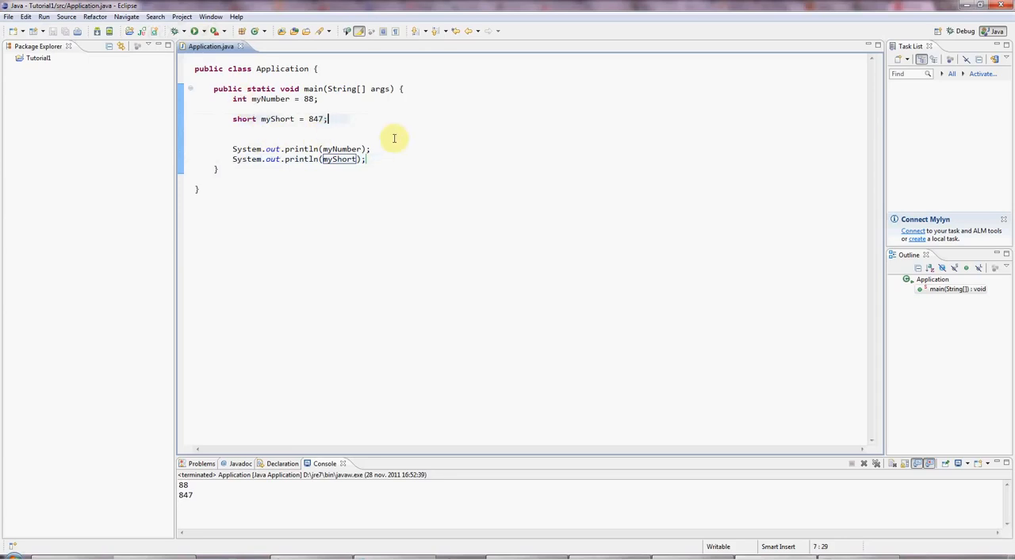
pyautogui.write('long myLong')
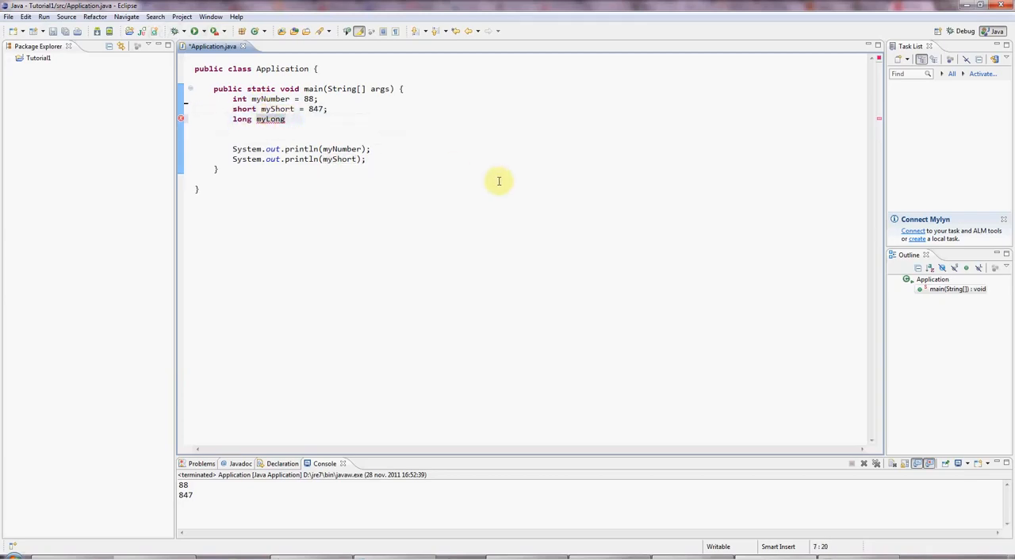
# - Complete long myLong = 9797;, print it with println, run to show 9797, and add a new line
pyautogui.write('=')
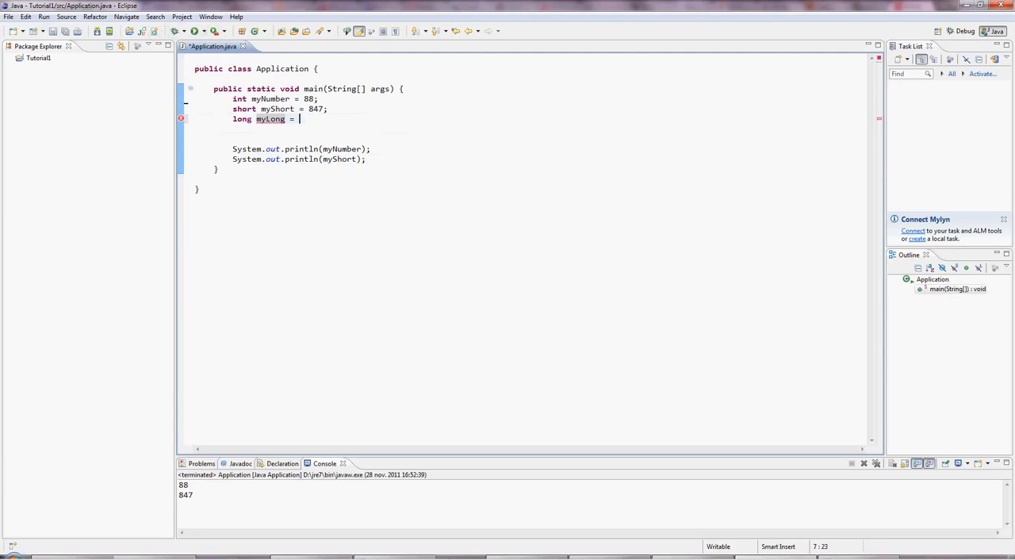
pyautogui.write('9797;')
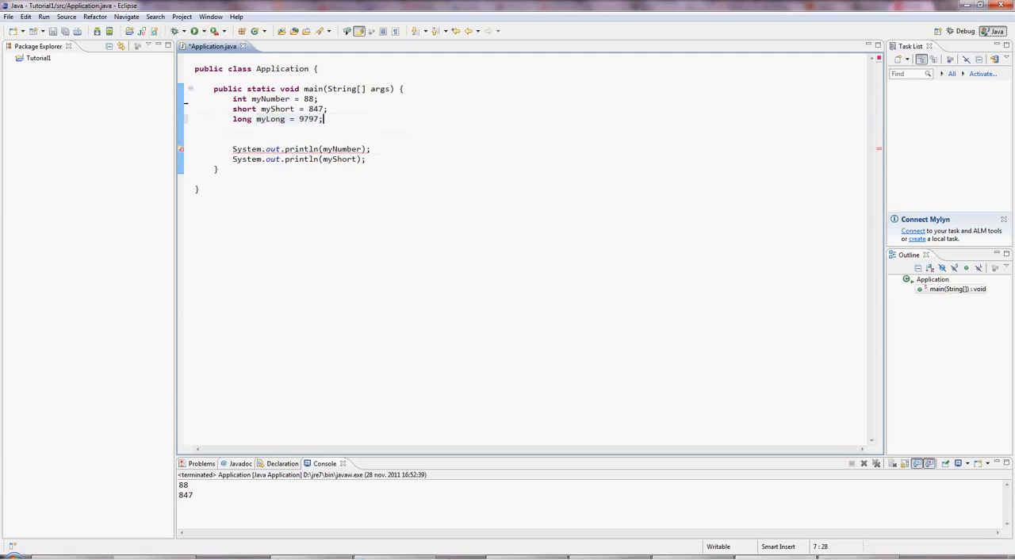
pyautogui.moveTo(368, 168)
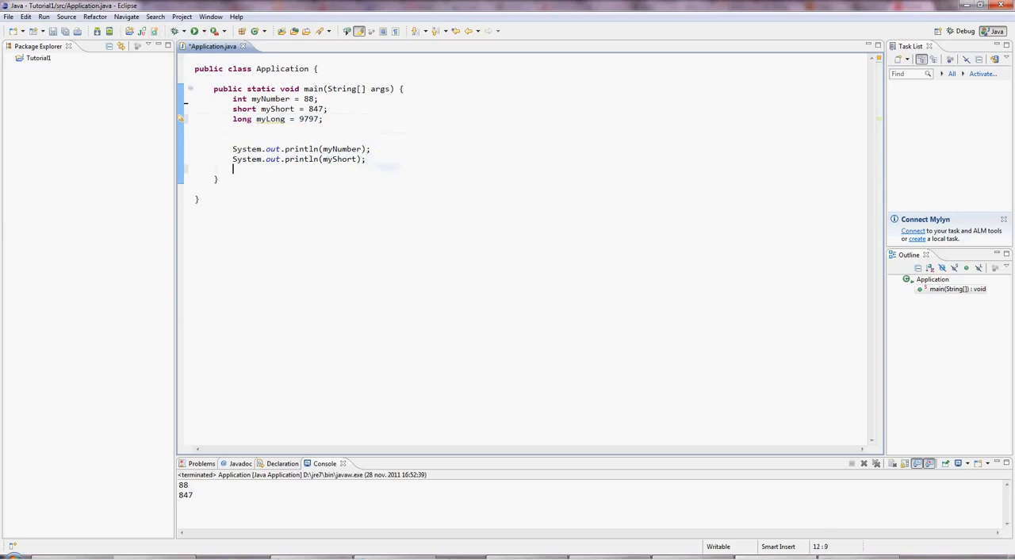
pyautogui.write('sysou')
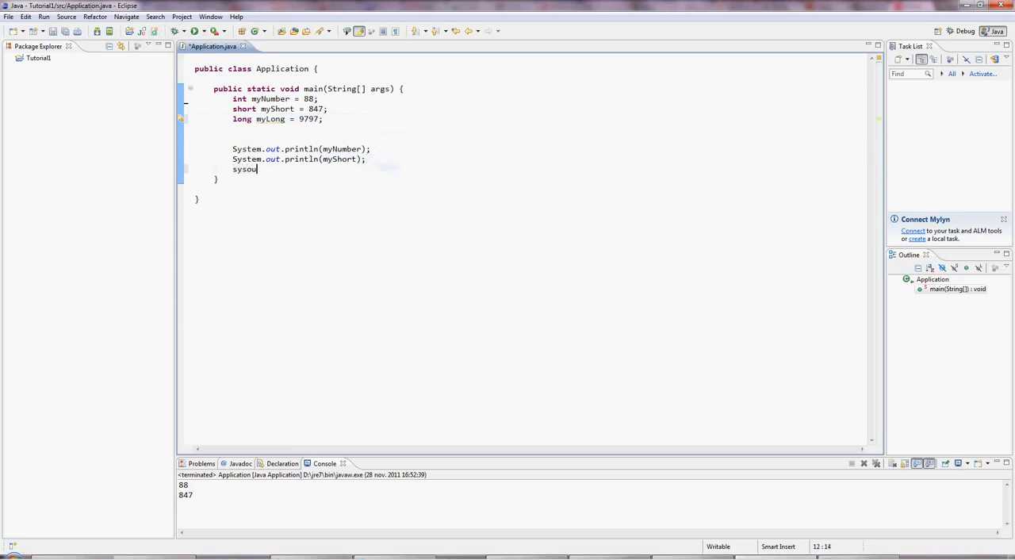
pyautogui.write('System.out.println(myLong);')
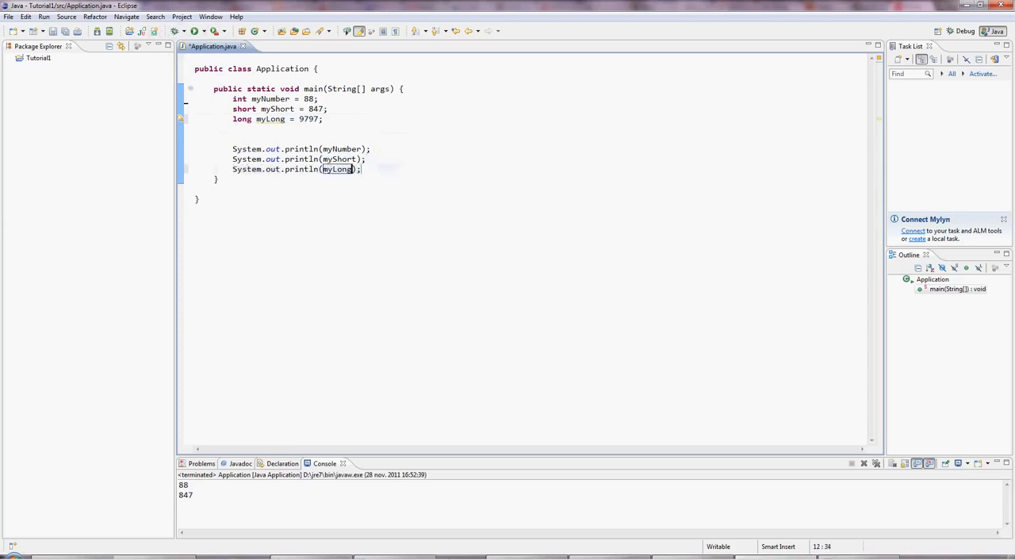
pyautogui.click(215, 31)
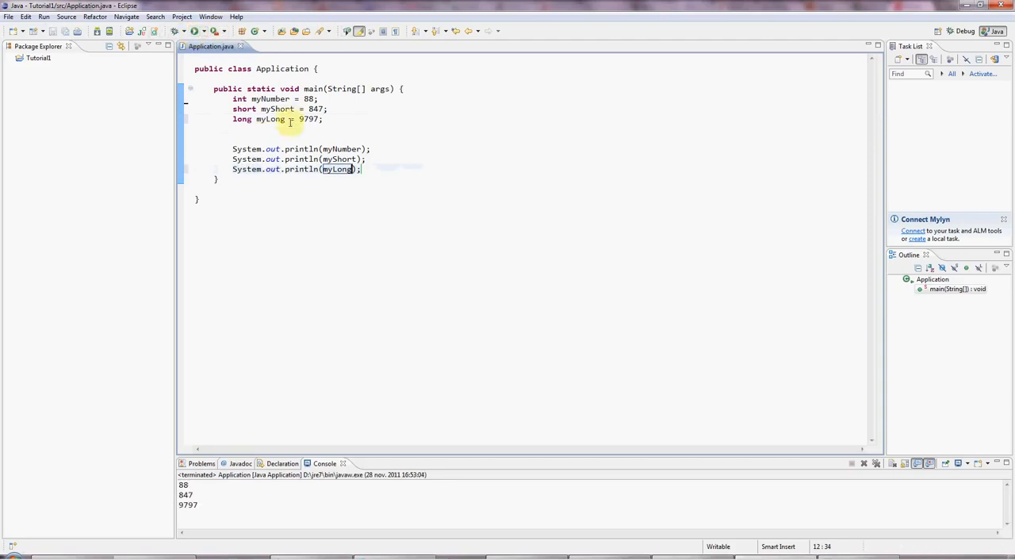
pyautogui.click(238, 119)
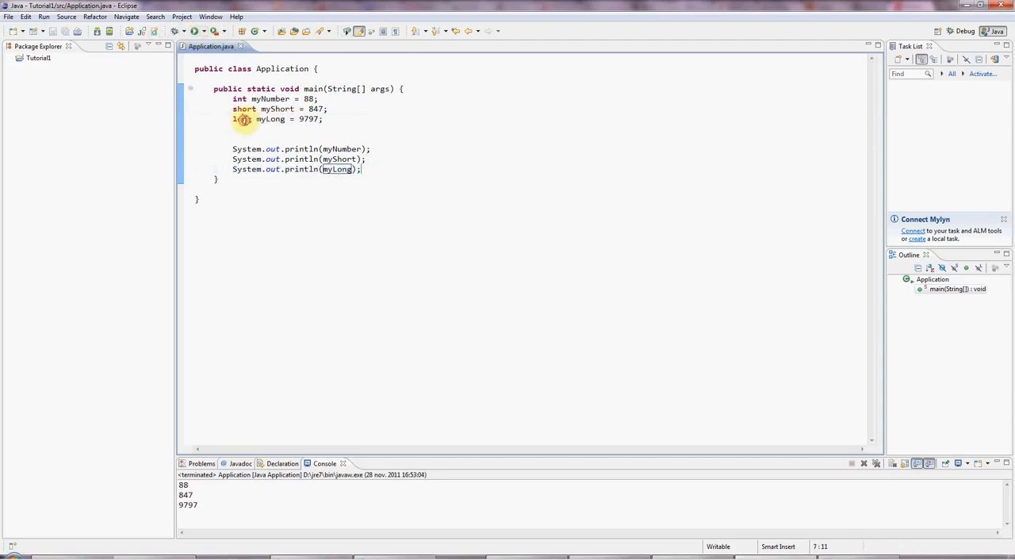
pyautogui.doubleClick(307, 119)
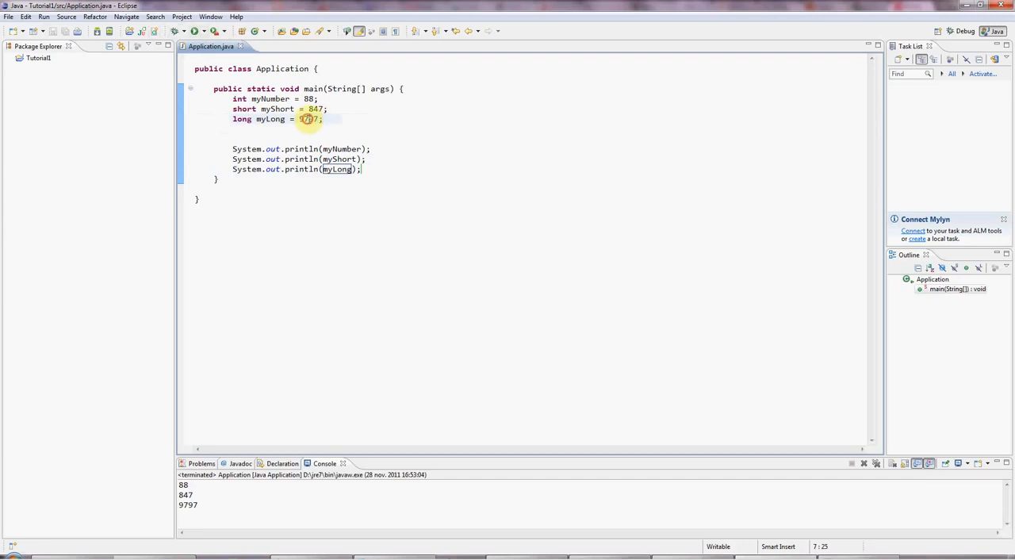
pyautogui.press('Return')
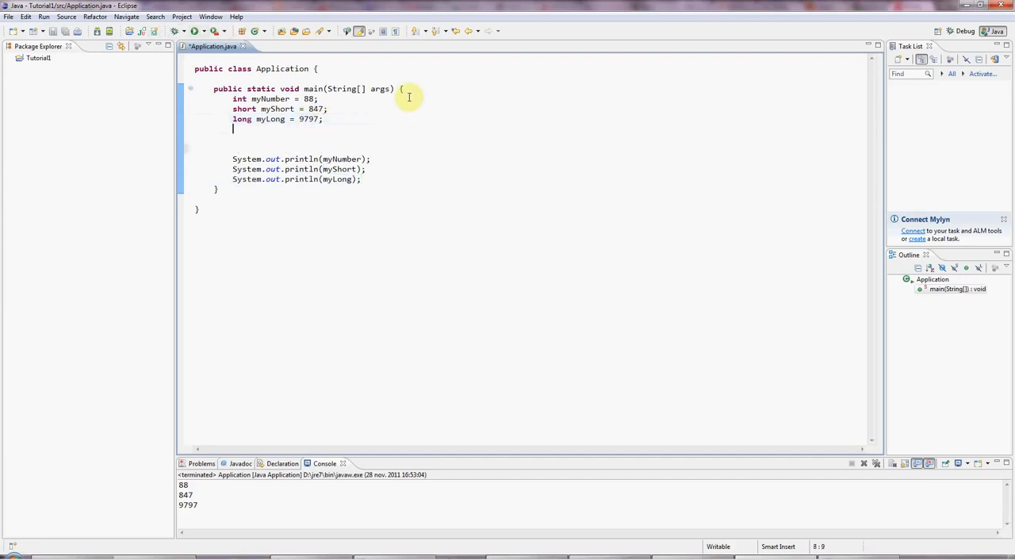
# - Declare double myDouble = 7.3243;, print it, and see 7.3243 in the console
pyautogui.write('d')
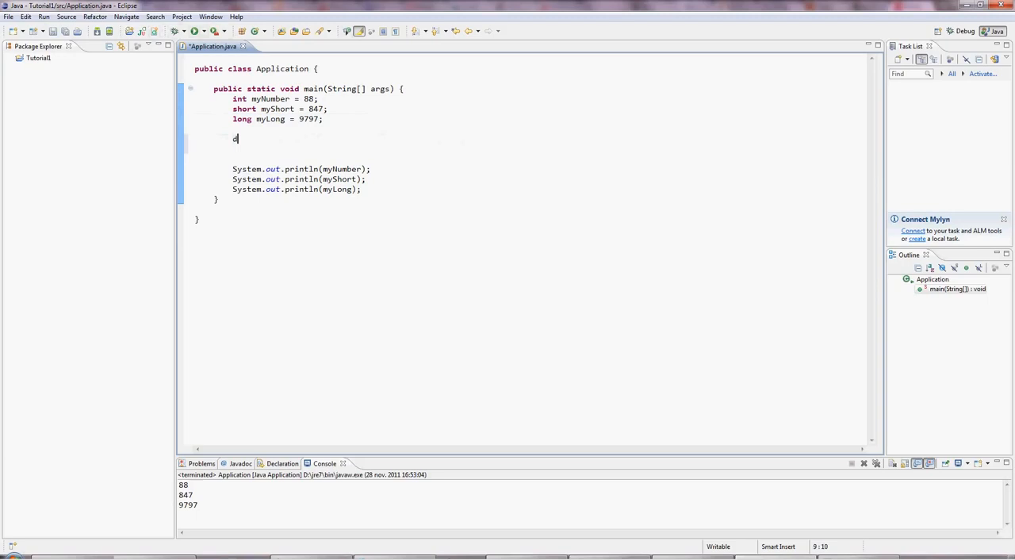
pyautogui.write('ouble')
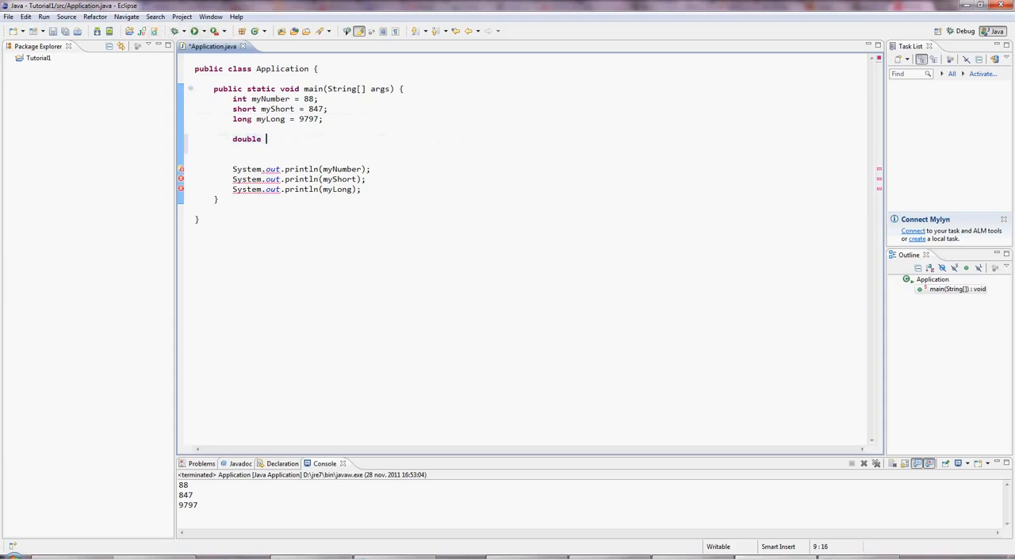
pyautogui.write('myDouble = 7.3')
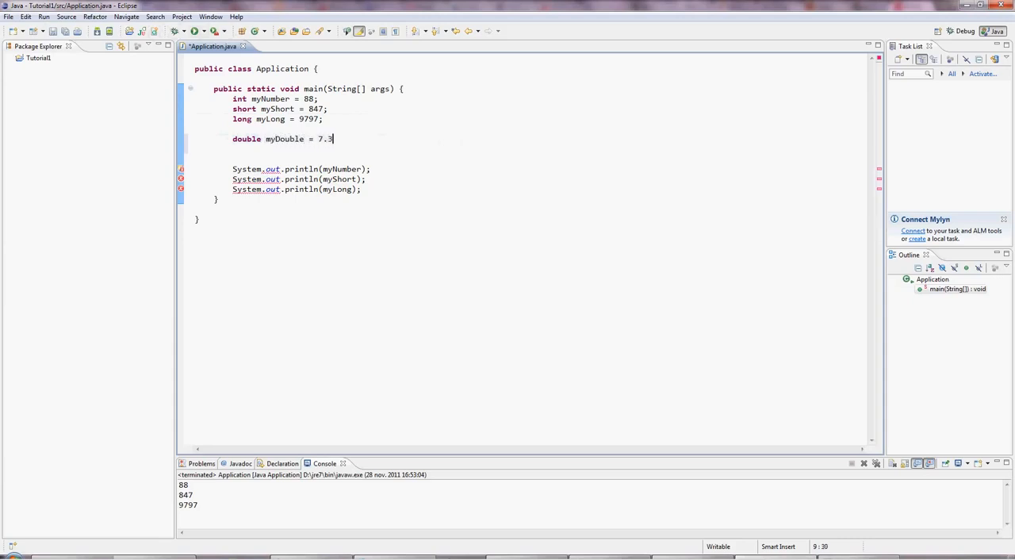
pyautogui.write('243;')
pyautogui.write('System.out.println(myD);')
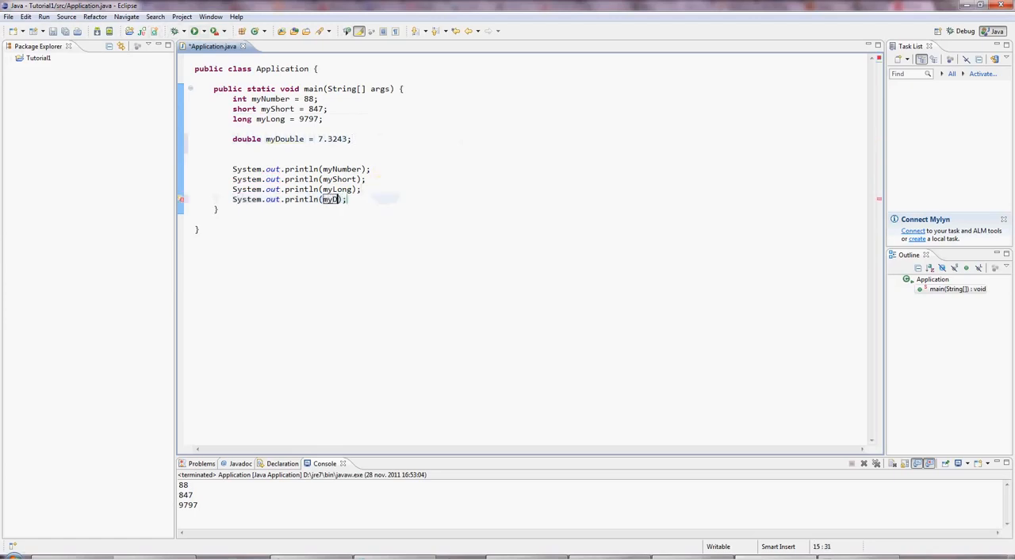
pyautogui.write('ouble')
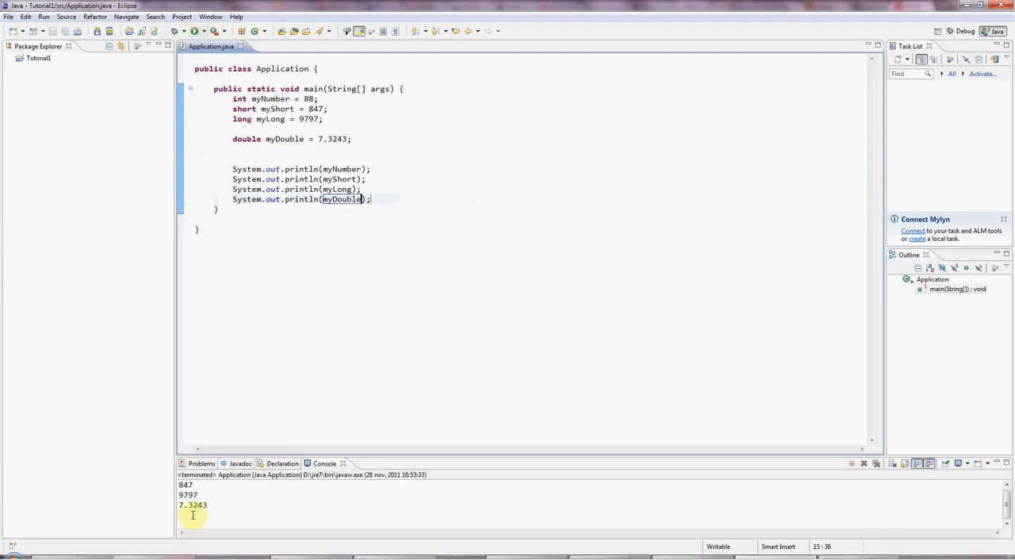
pyautogui.click(352, 140)
pyautogui.write('float')
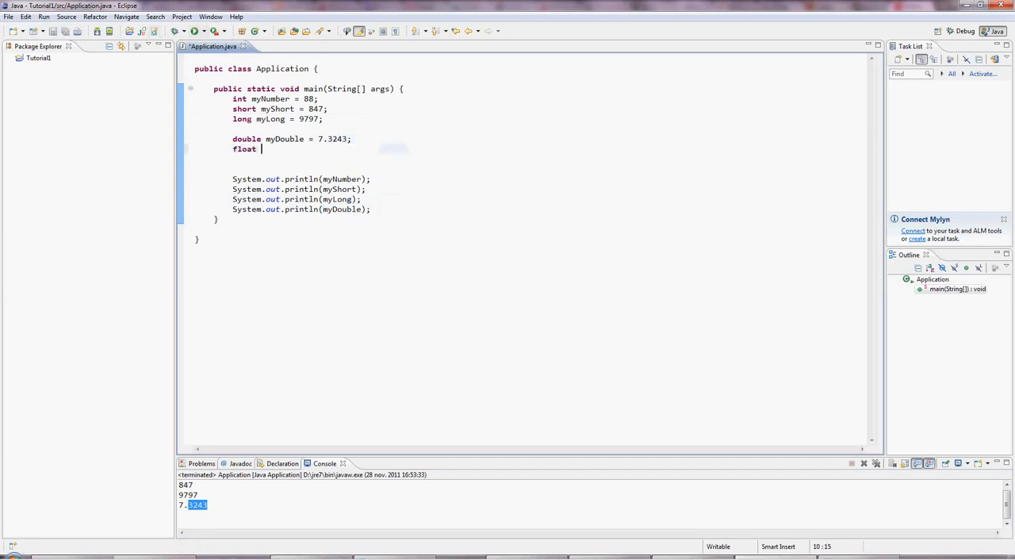
# - Declare float myFloat = 324.3f; and add System.out.println(myFloat); after the other prints
pyautogui.write('myFloat =')
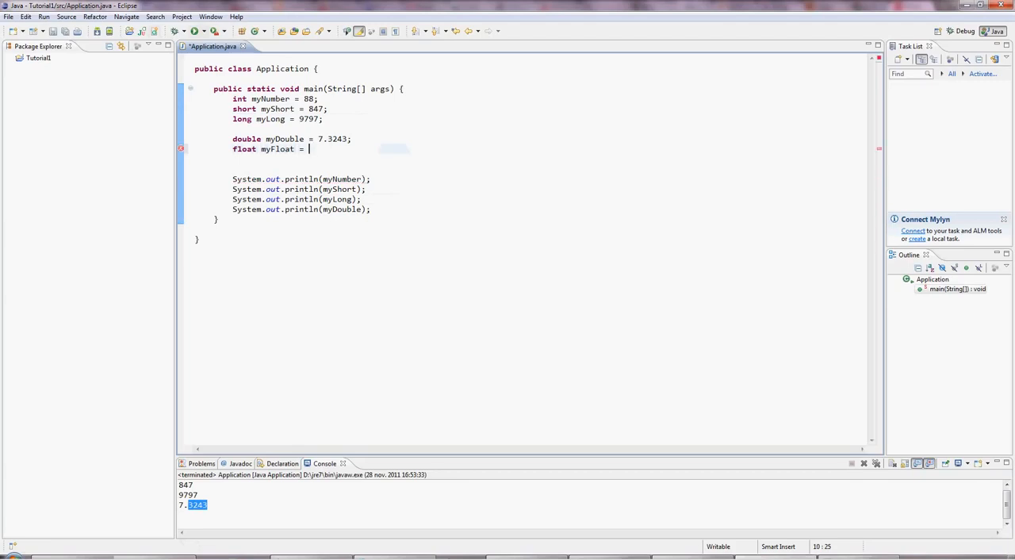
pyautogui.write('3241')
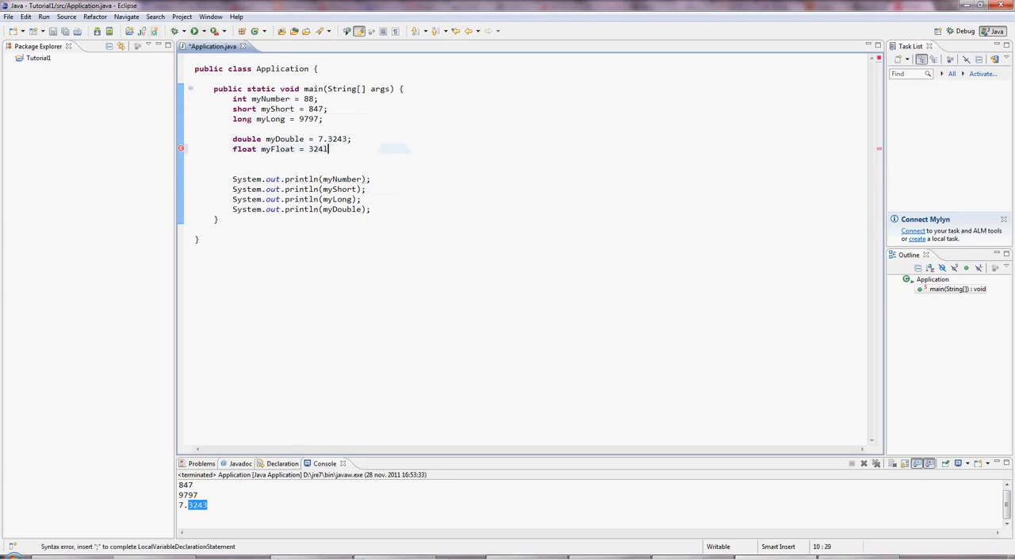
pyautogui.write('.3;')
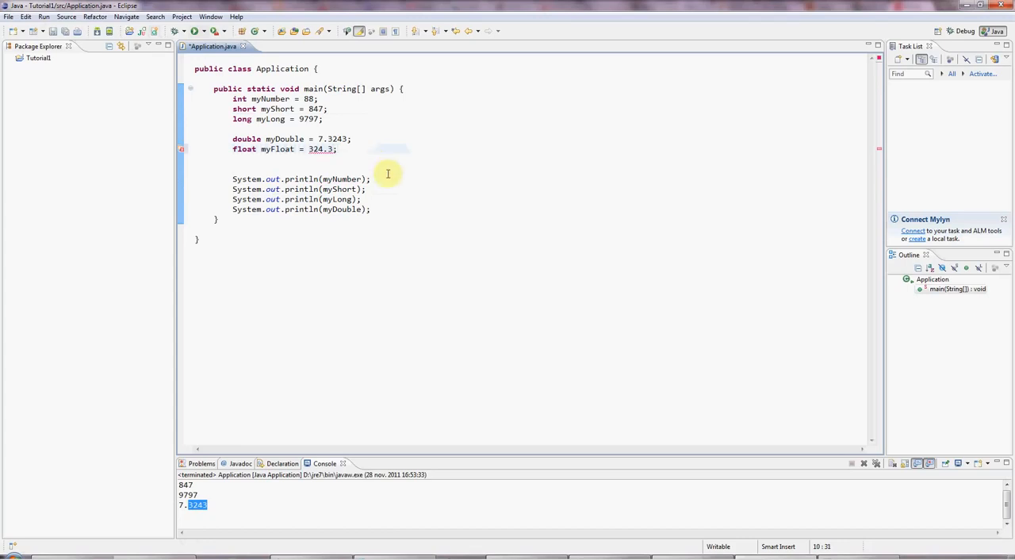
pyautogui.moveTo(322, 161)
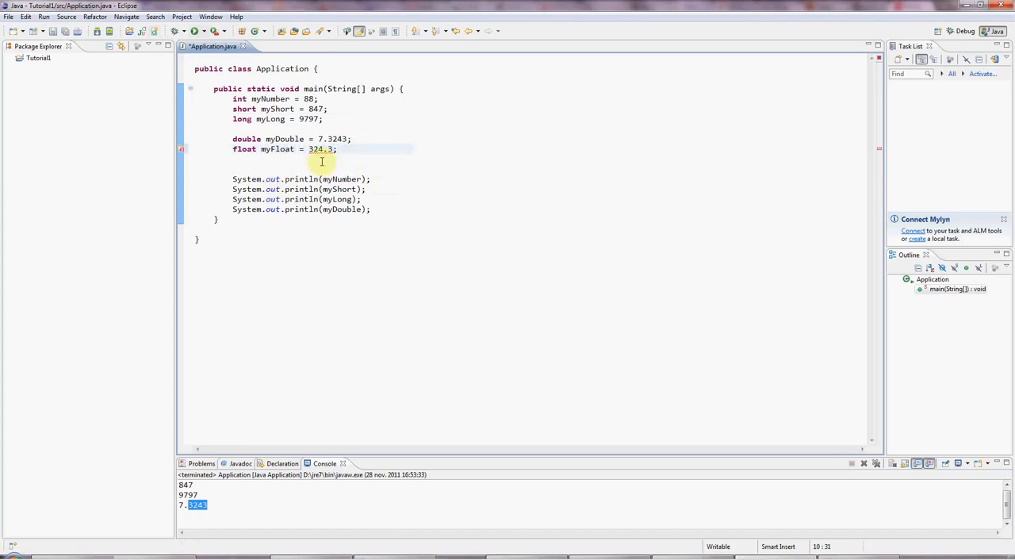
pyautogui.write('f')
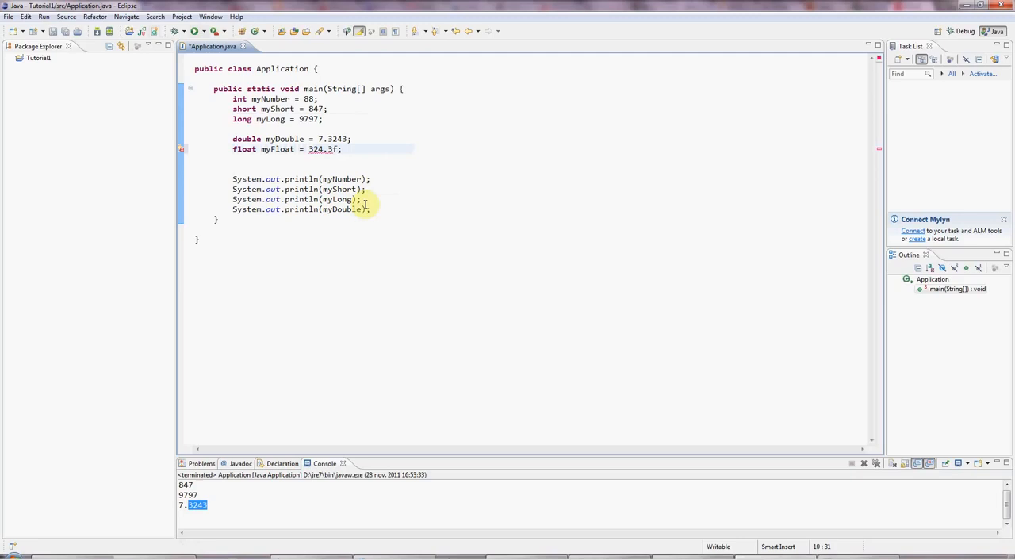
pyautogui.doubleClick(278, 149)
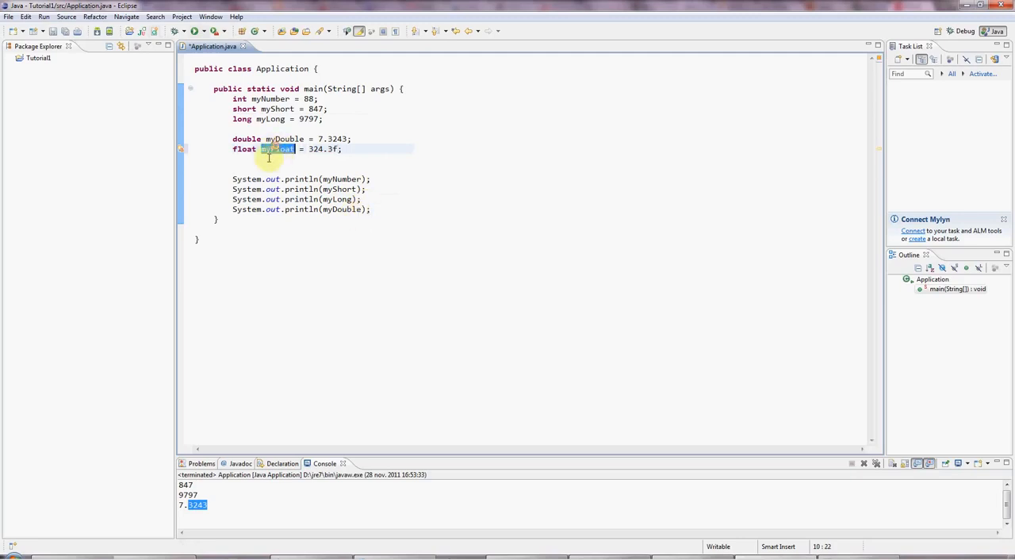
pyautogui.doubleClick(282, 139)
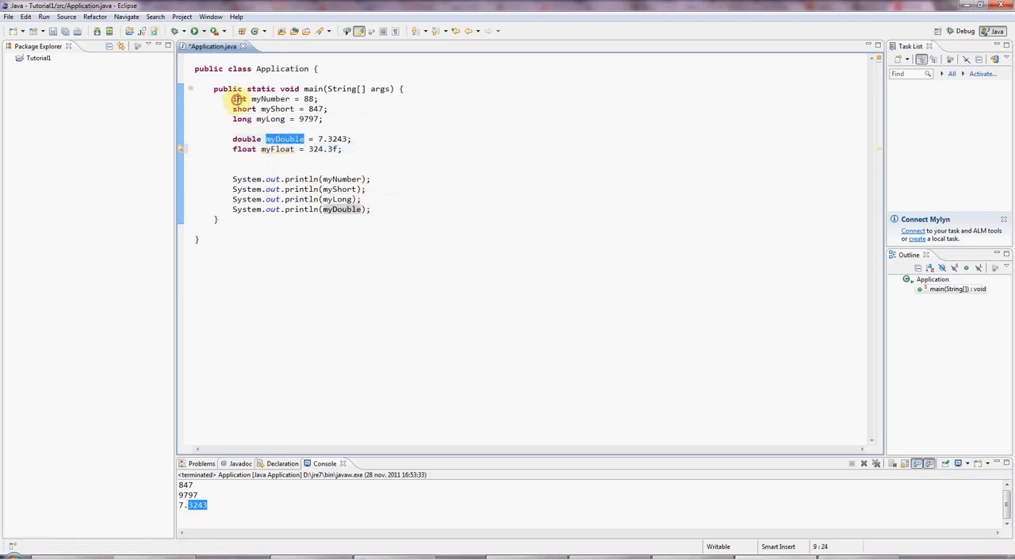
pyautogui.click(369, 209)
pyautogui.write('System.out.println(myFl);')
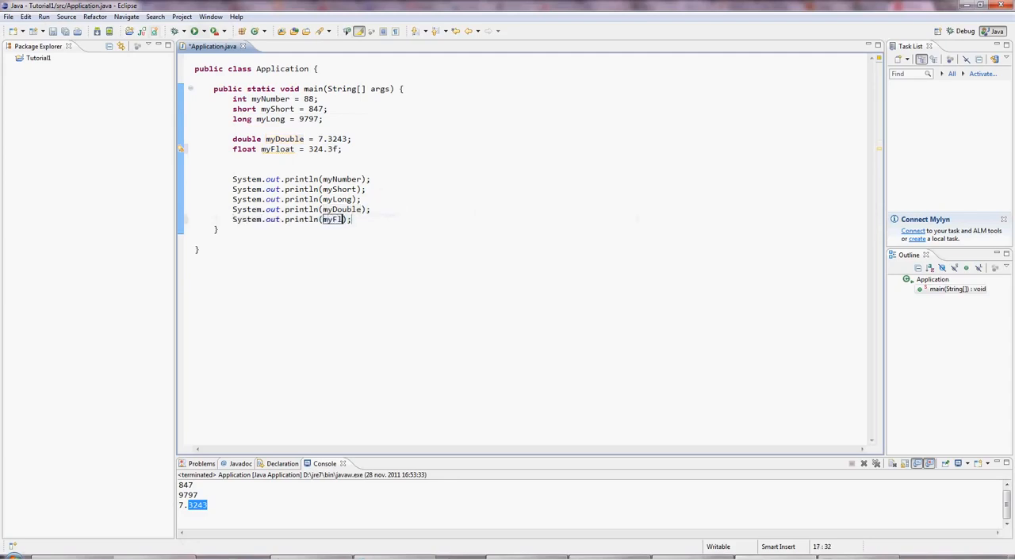
pyautogui.write('oat')
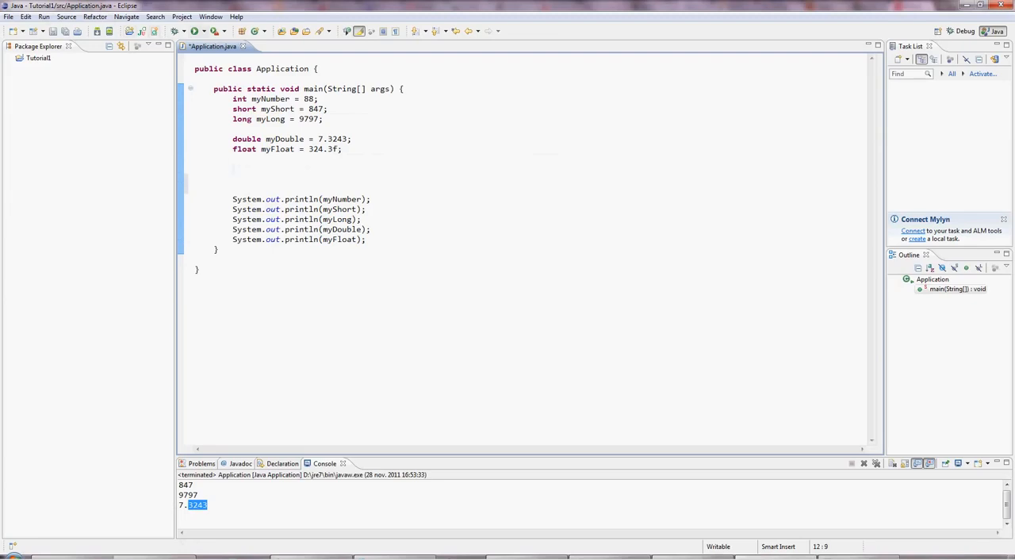
# - Declare char myChar = 'y'; below the float declaration
pyautogui.write('char =')
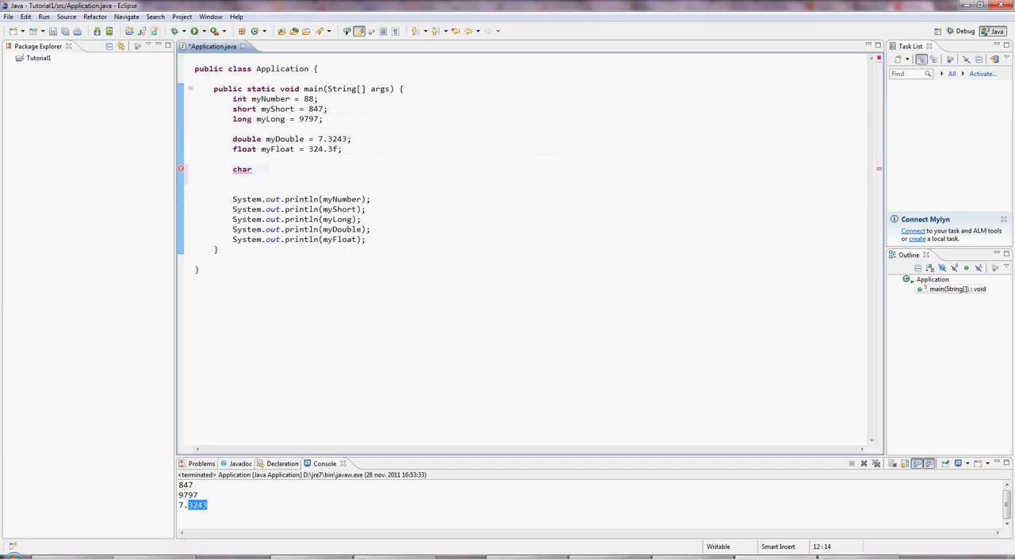
pyautogui.write('myChar =')
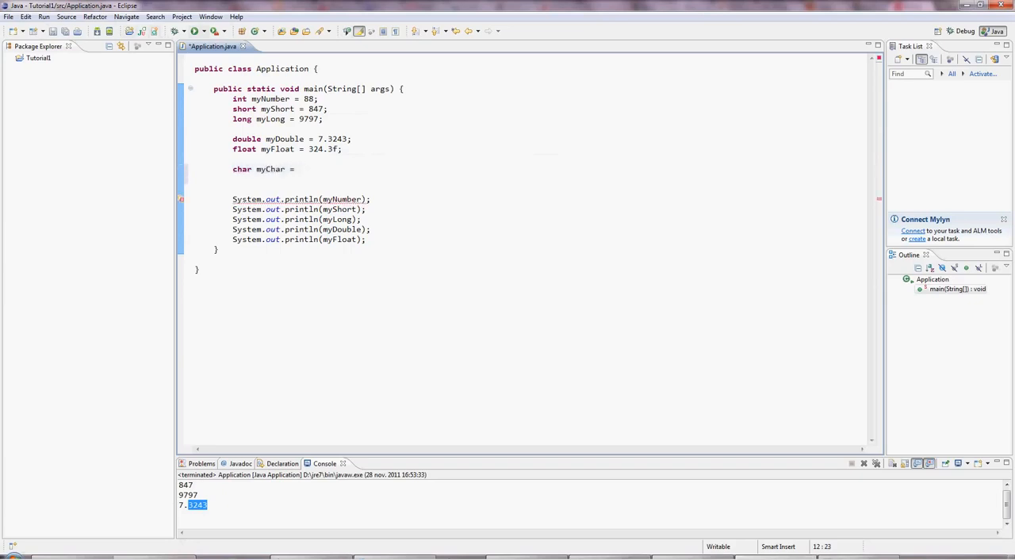
pyautogui.write("''")
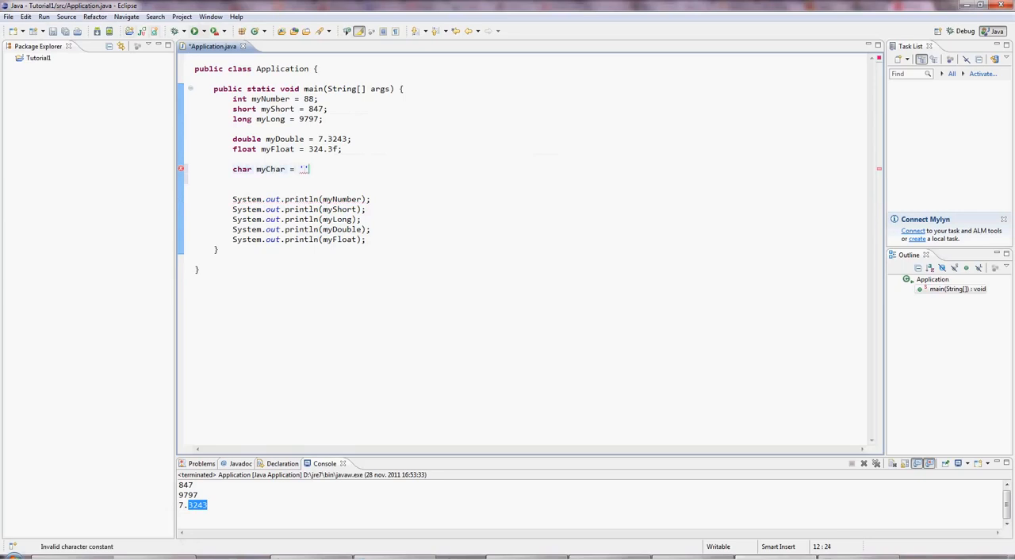
pyautogui.write('y')
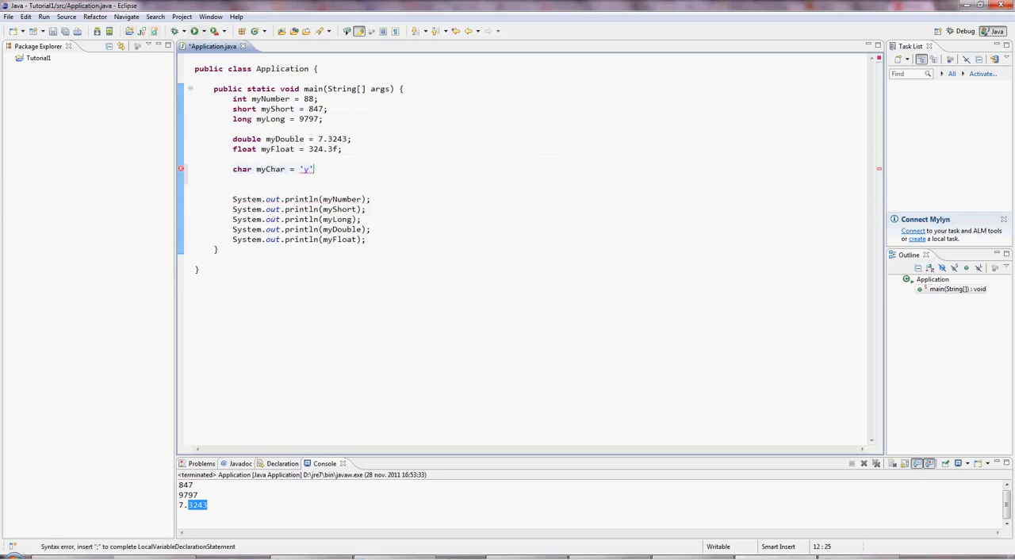
pyautogui.write(';')
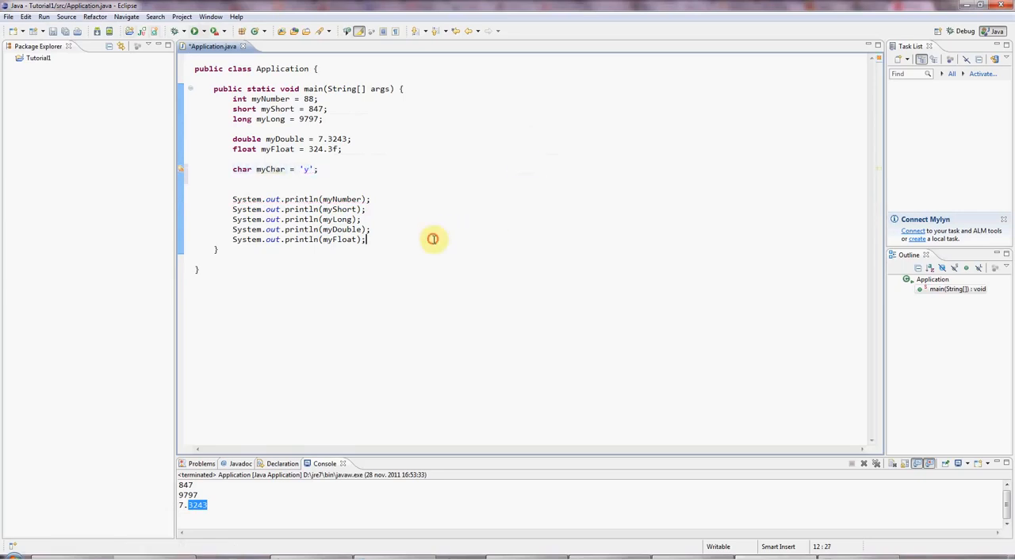
# - Add System.out.println(myChar);, run so the console ends with 324.3 and y, and start a new line
pyautogui.write('System.out.println();')
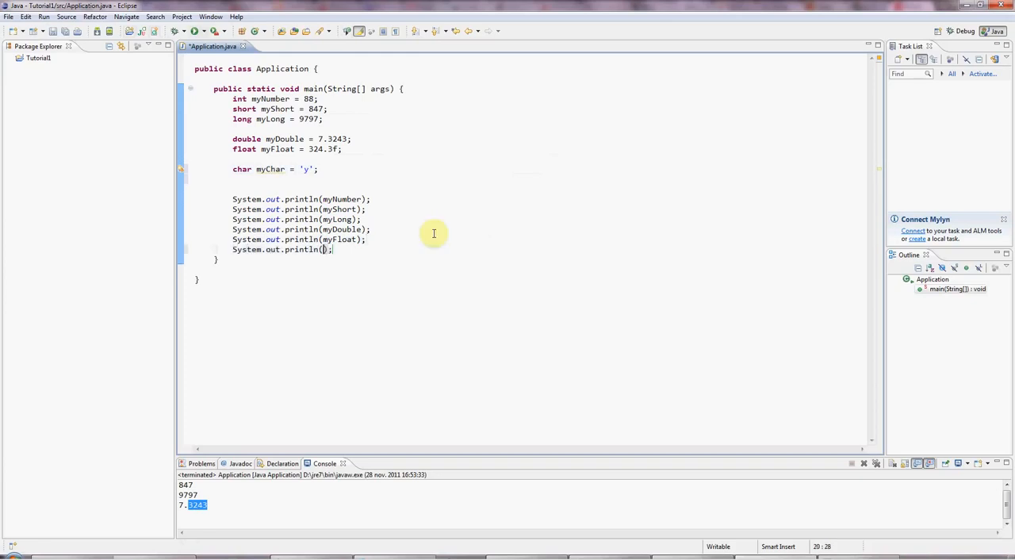
pyautogui.write('myChar')
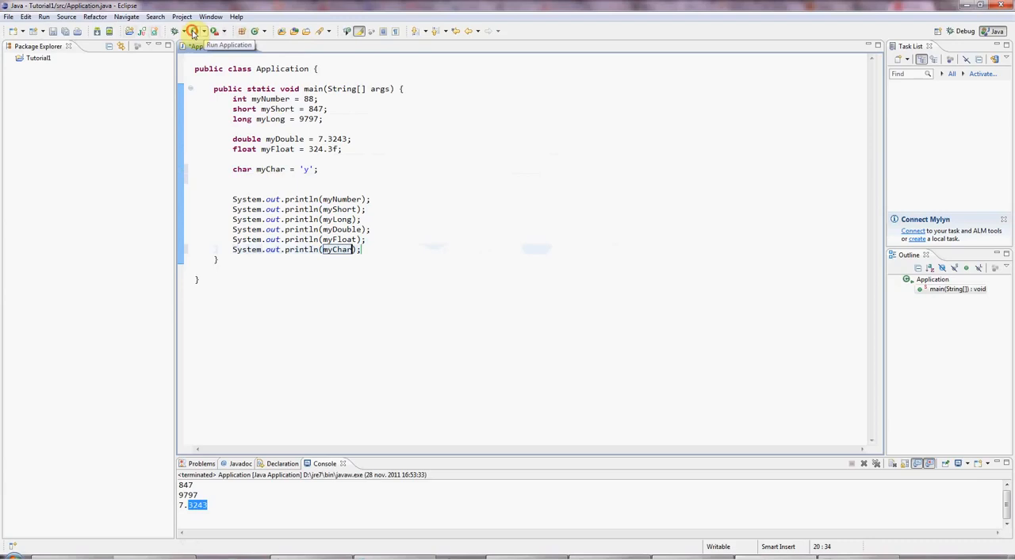
pyautogui.click(193, 32)
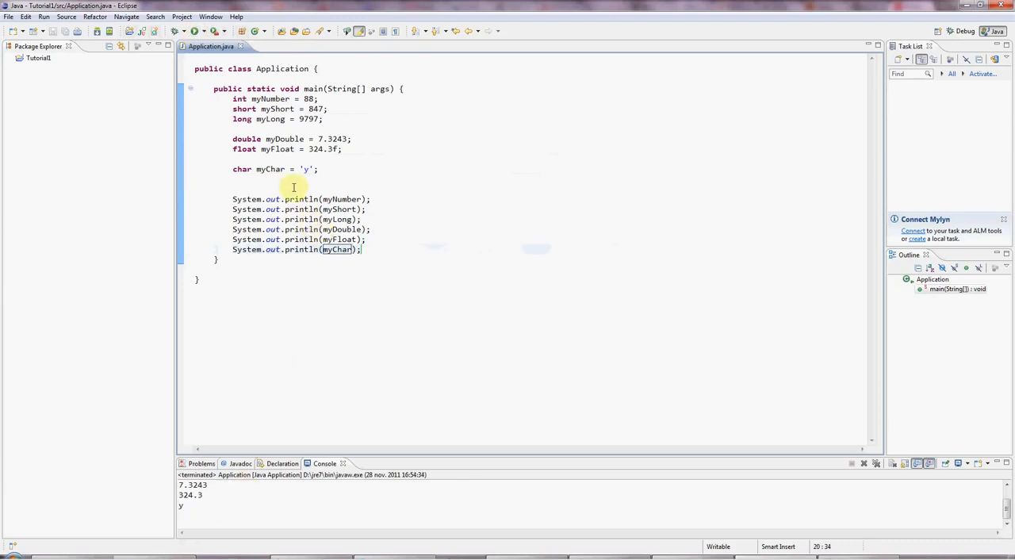
pyautogui.click(319, 168)
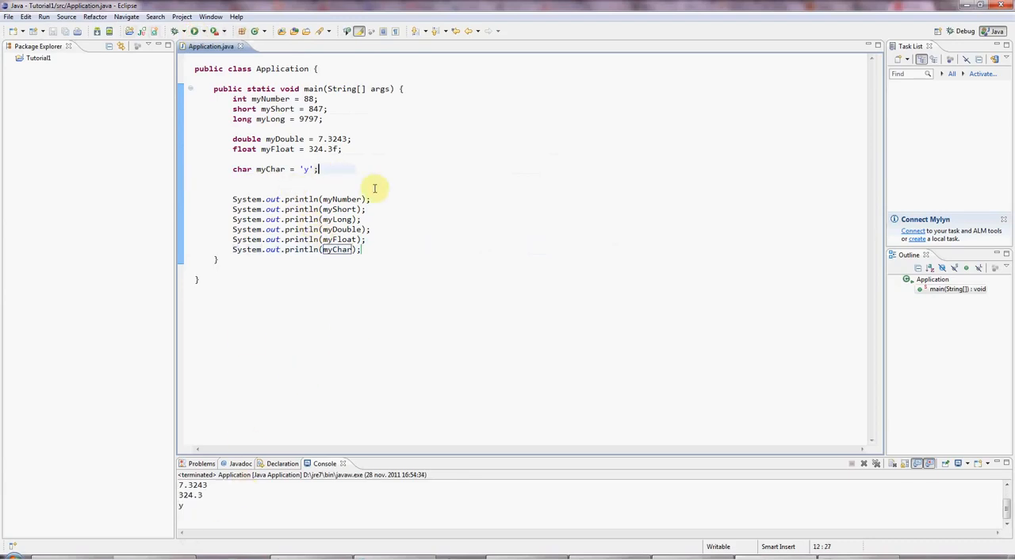
pyautogui.press('Return')
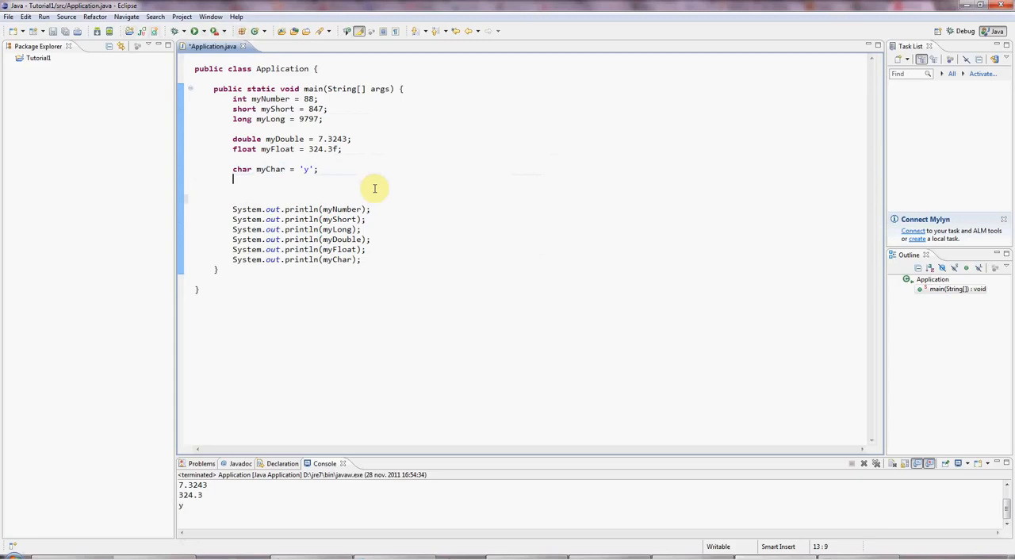
# - Declare boolean myBoolean = true; on the new line
pyautogui.write('boolean')
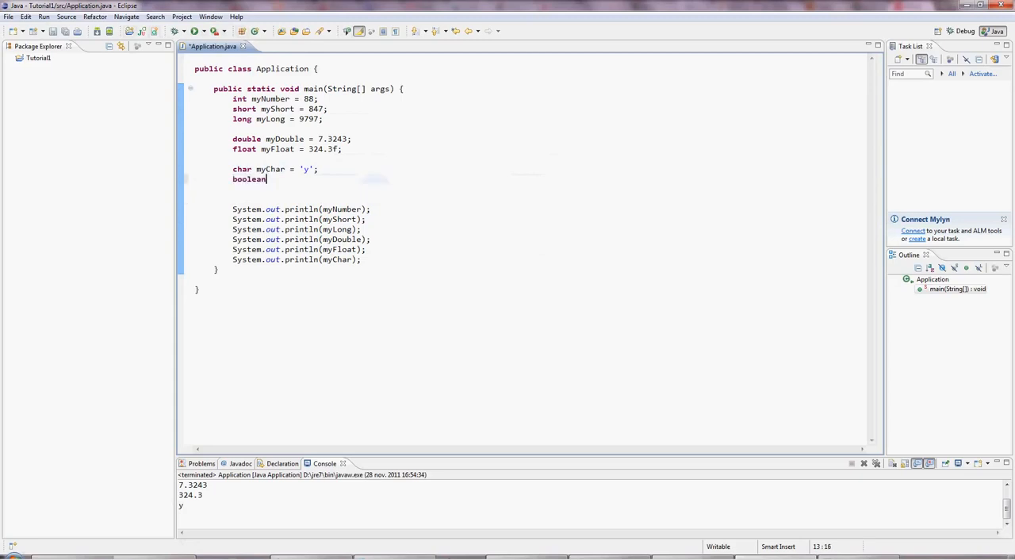
pyautogui.write('my')
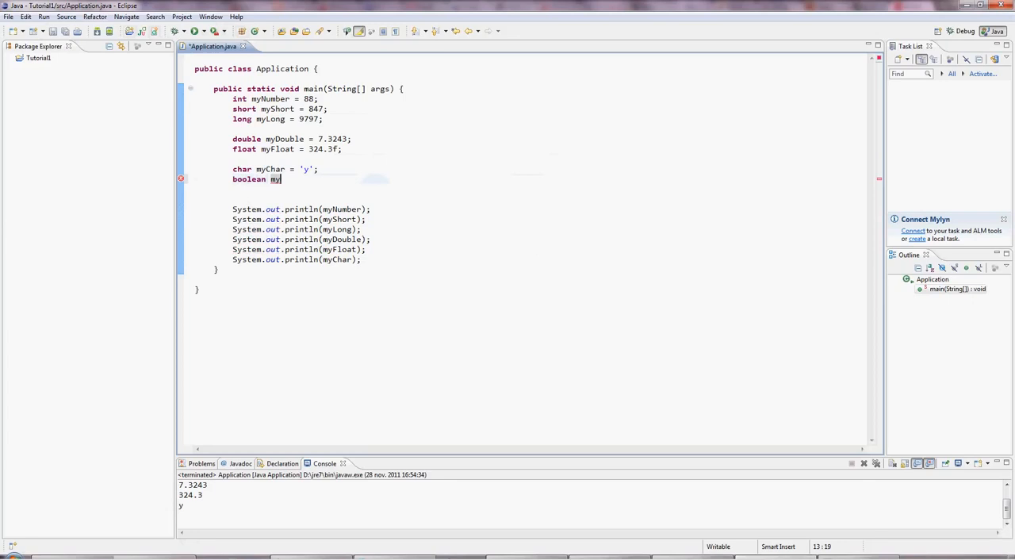
pyautogui.write('Bool')
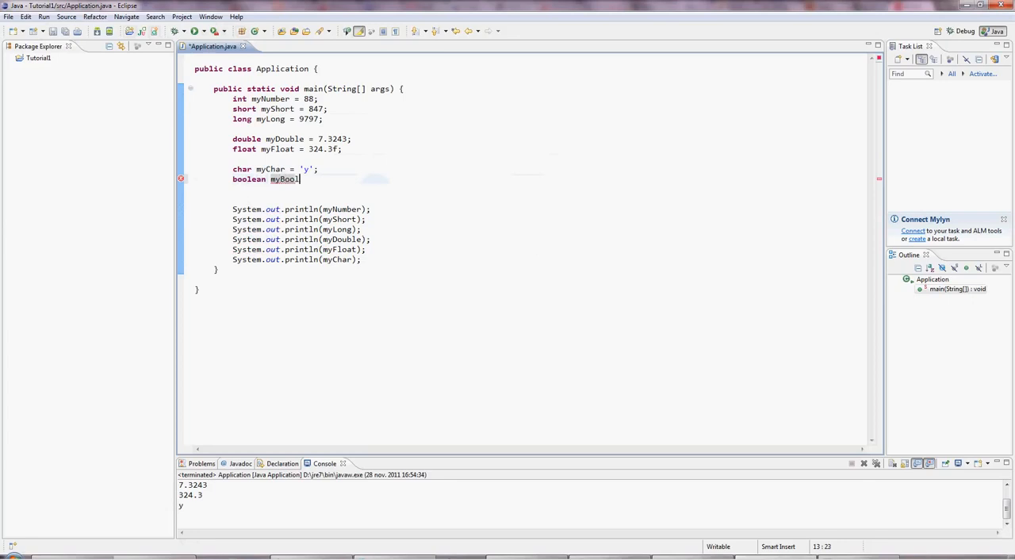
pyautogui.write('ean')
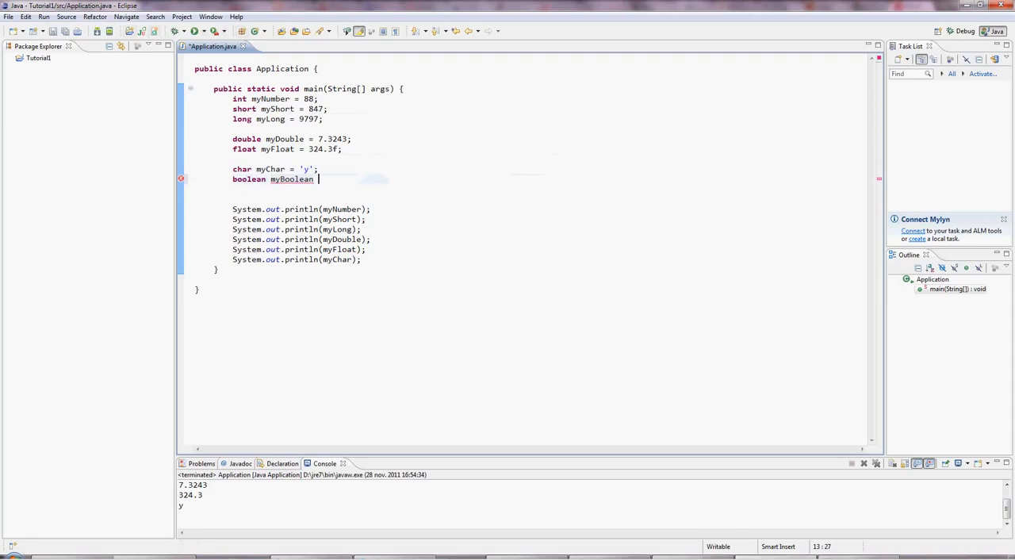
pyautogui.write('=')
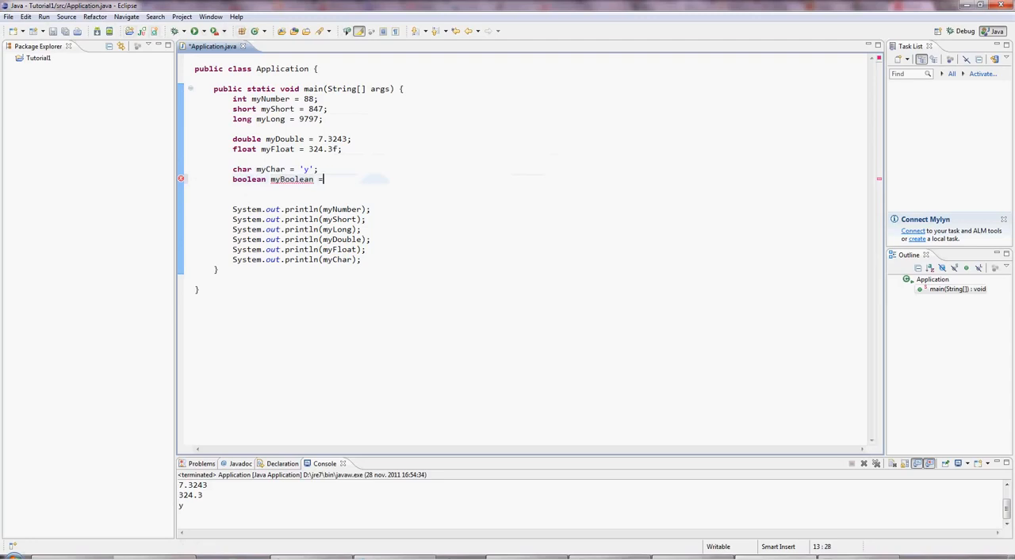
pyautogui.write('true;')
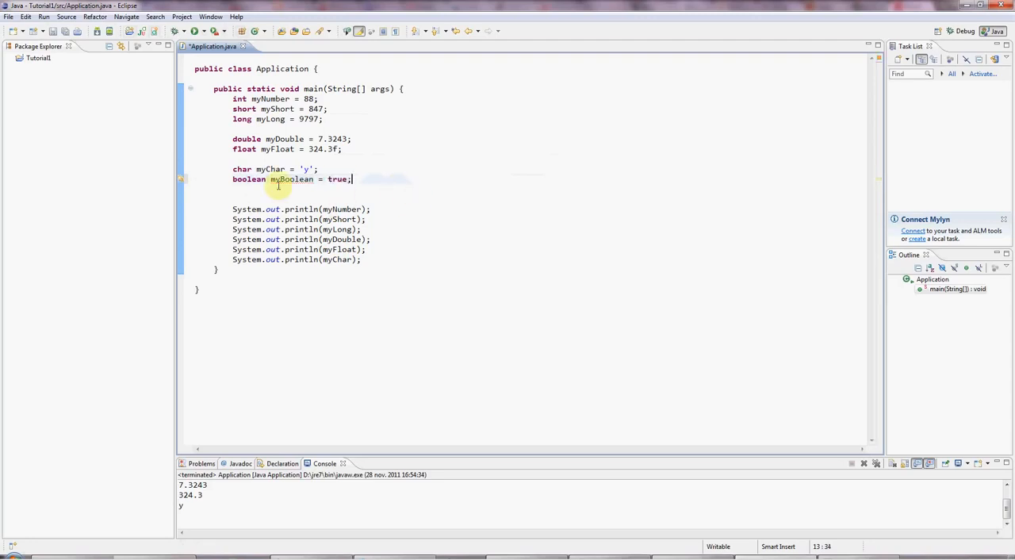
# - Add System.out.println(myBoolean);, run to print true, then change the value to false
pyautogui.click(362, 260)
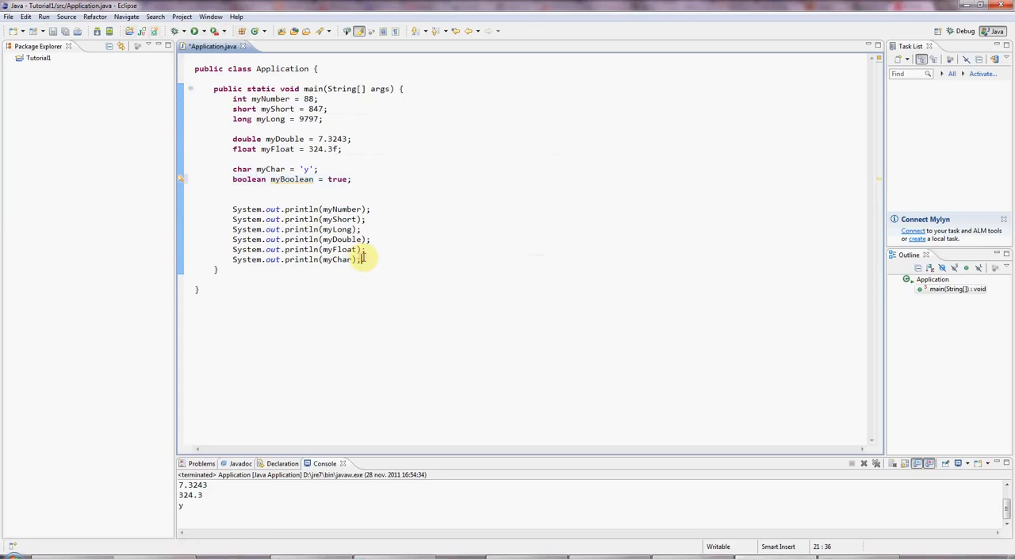
pyautogui.write('System.out.println();')
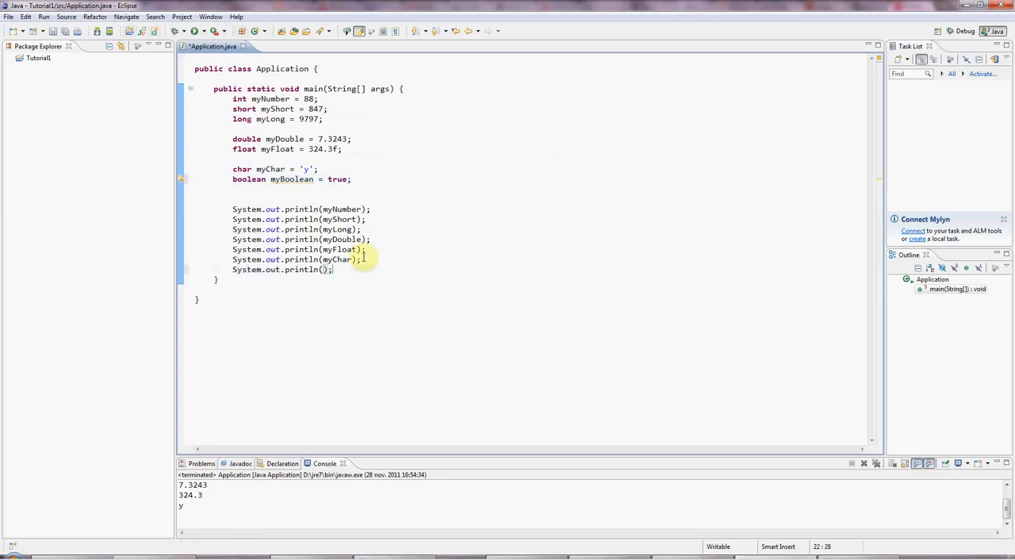
pyautogui.write('myBoolean')
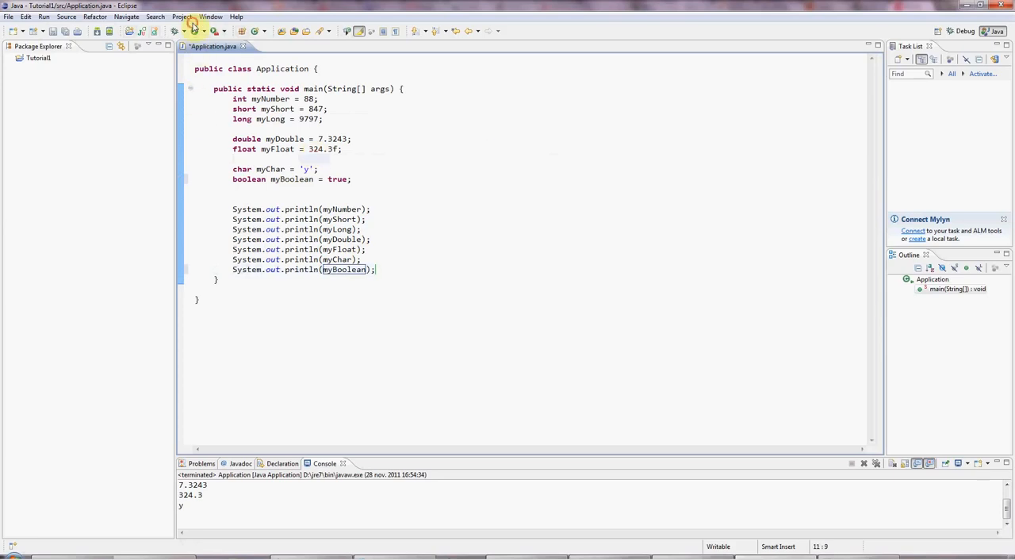
pyautogui.click(174, 32)
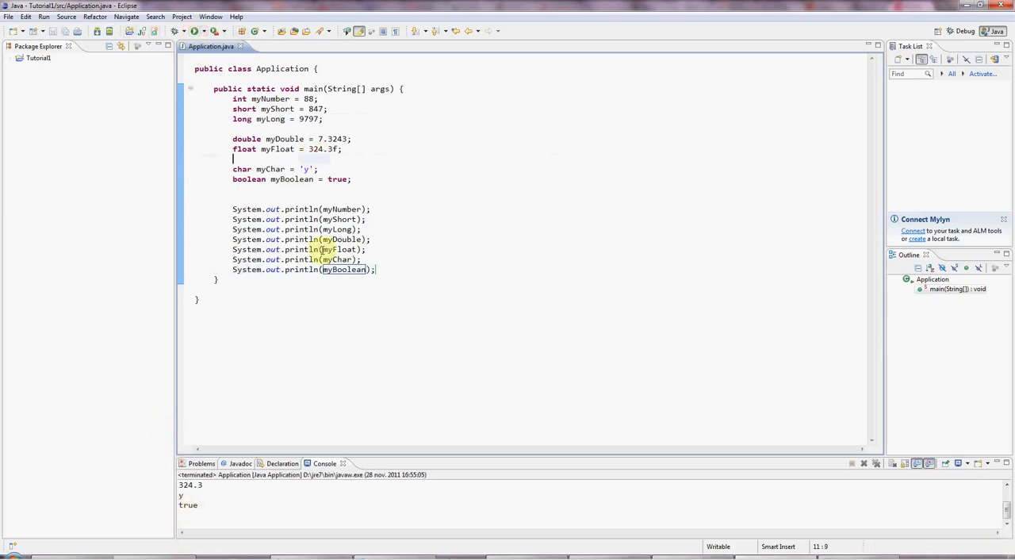
pyautogui.write('false')
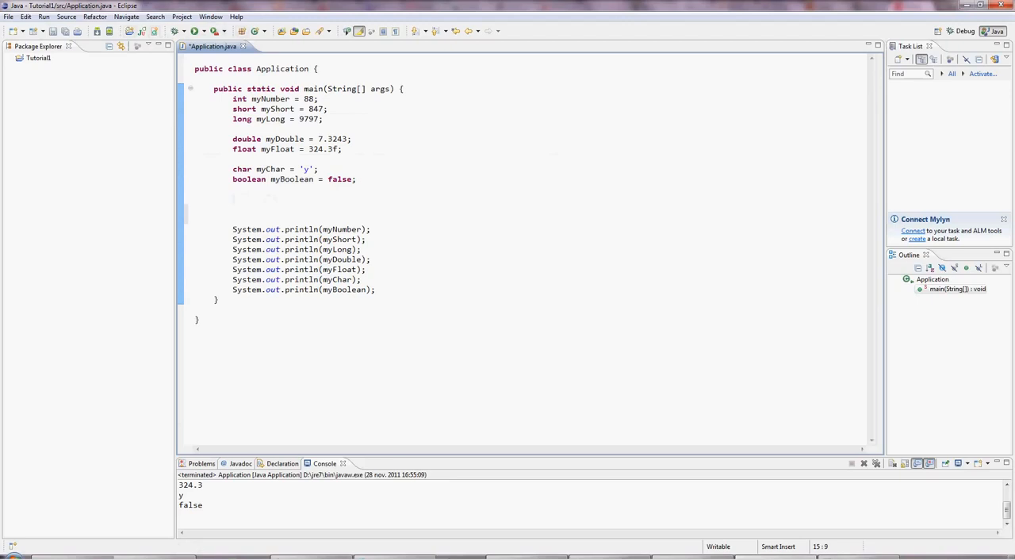
# - Declare byte myByte = 127; below the existing variables
pyautogui.write('byte')
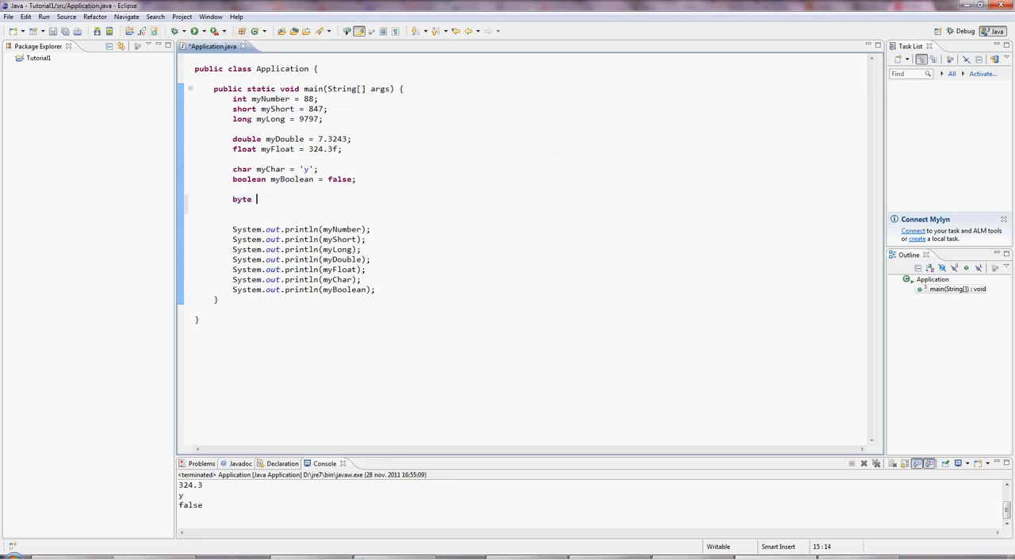
pyautogui.write('myB')
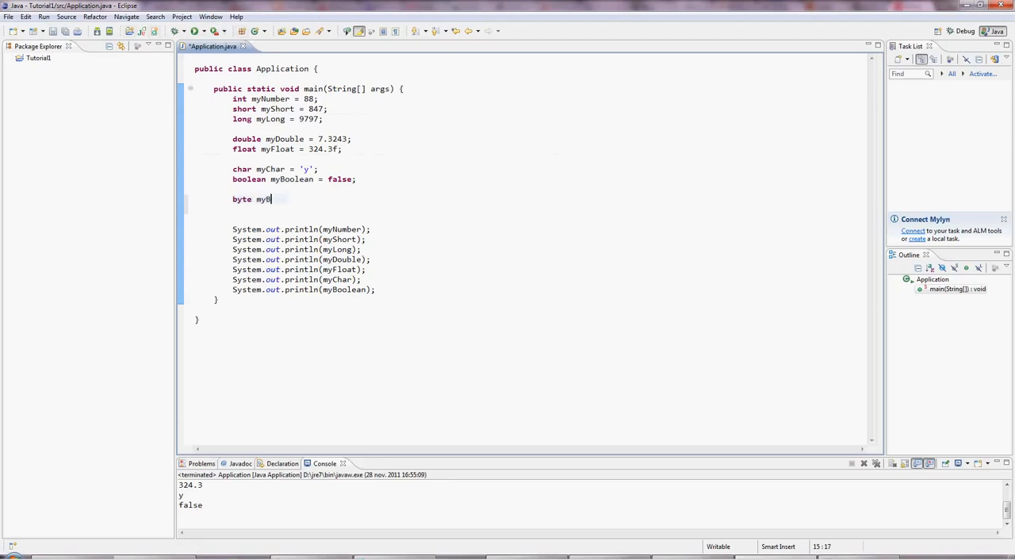
pyautogui.write('yte =')
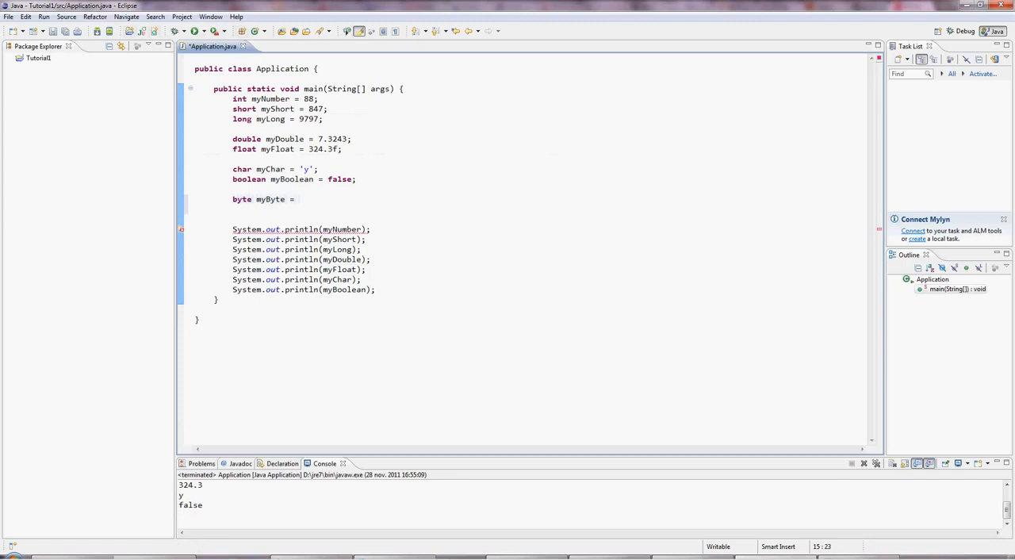
pyautogui.write('1')
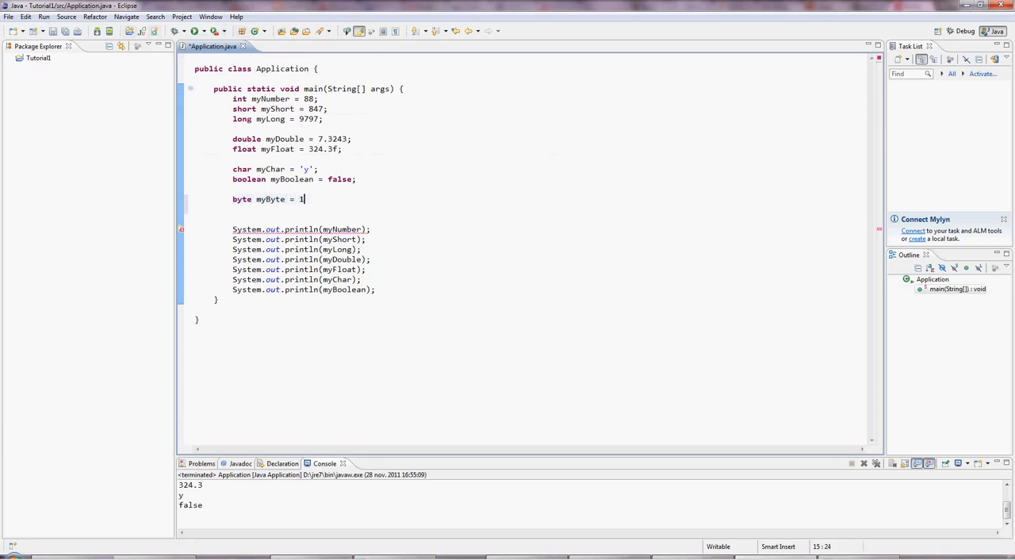
pyautogui.write('27;')
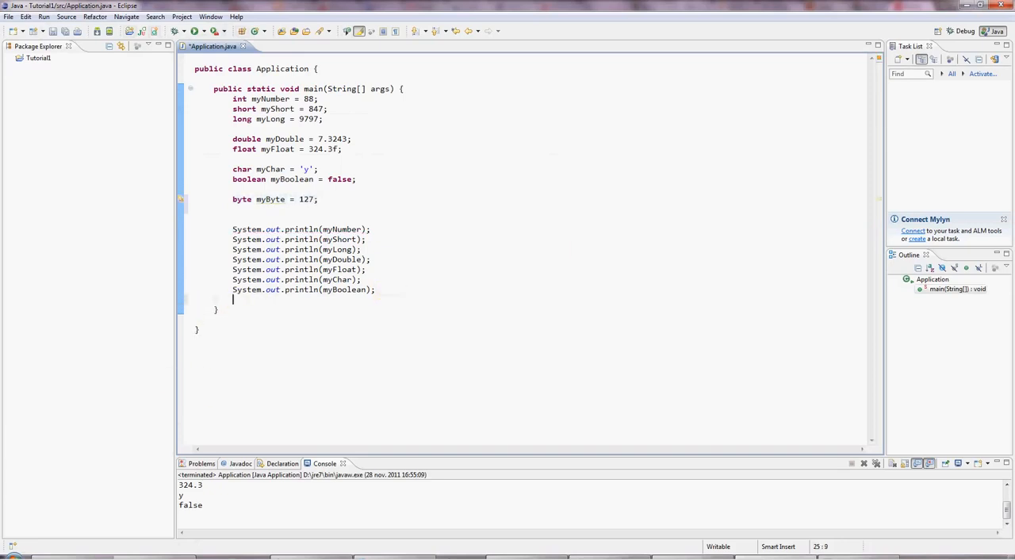
# - Add a System.out.println(myByte) line via the syso shortcut
pyautogui.write('syso')
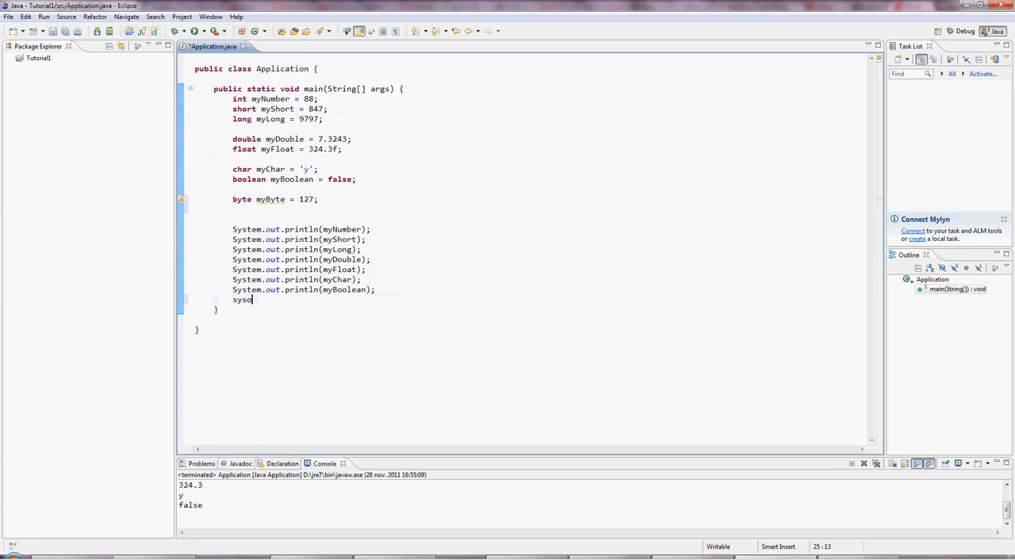
pyautogui.press('BackSpace')
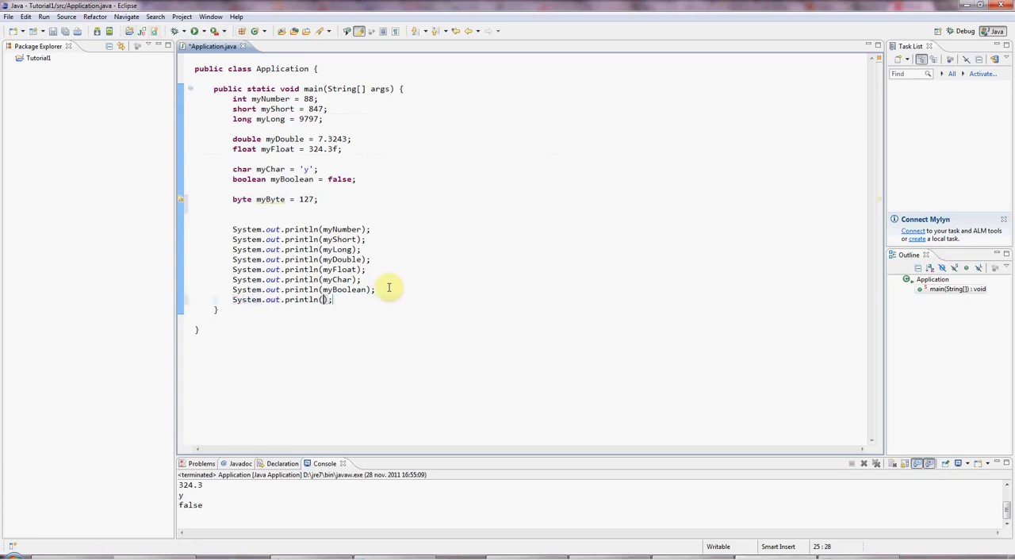
pyautogui.write('myByte')
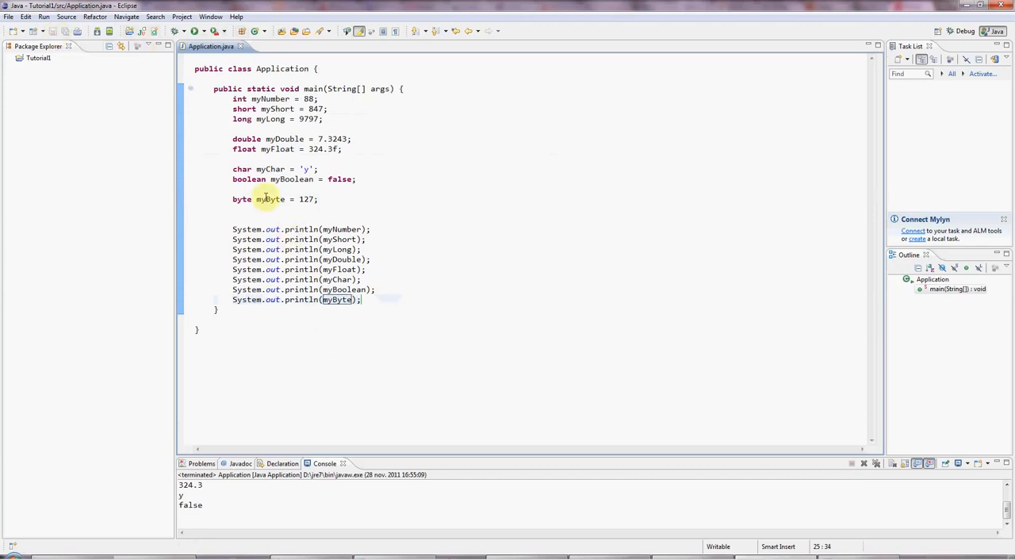
pyautogui.doubleClick(270, 200)
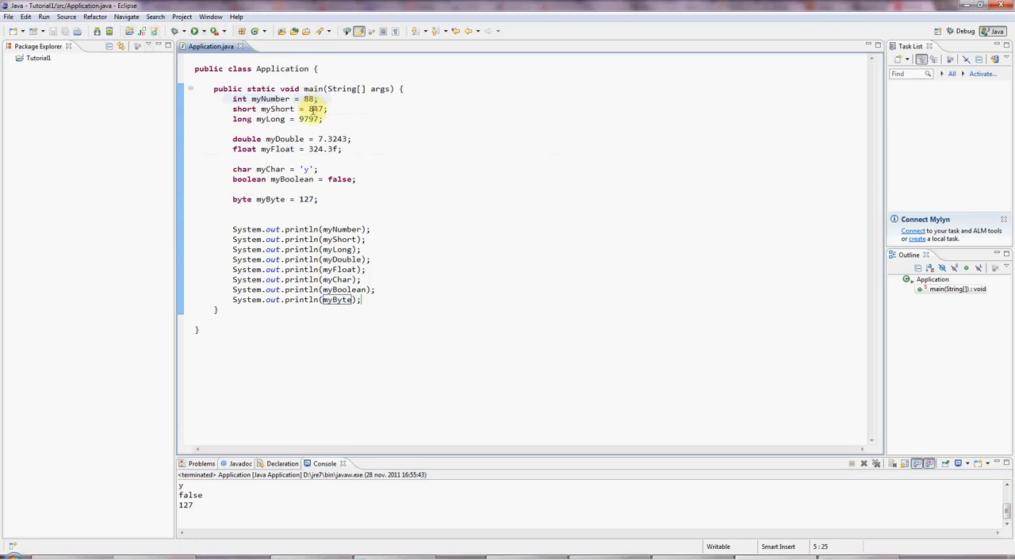
# - Review the declared values, moving the caret through the long, byte and double lines
pyautogui.doubleClick(307, 119)
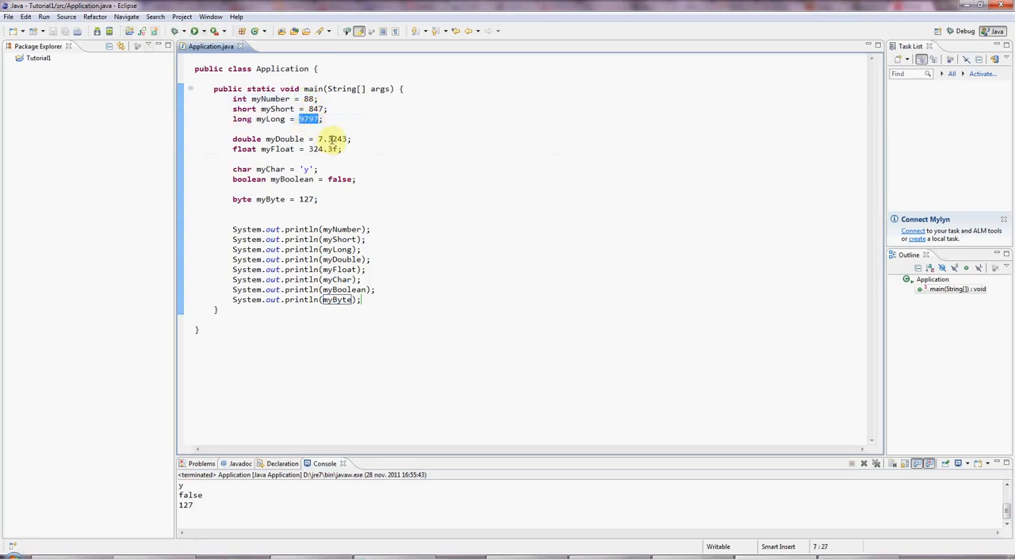
pyautogui.click(320, 200)
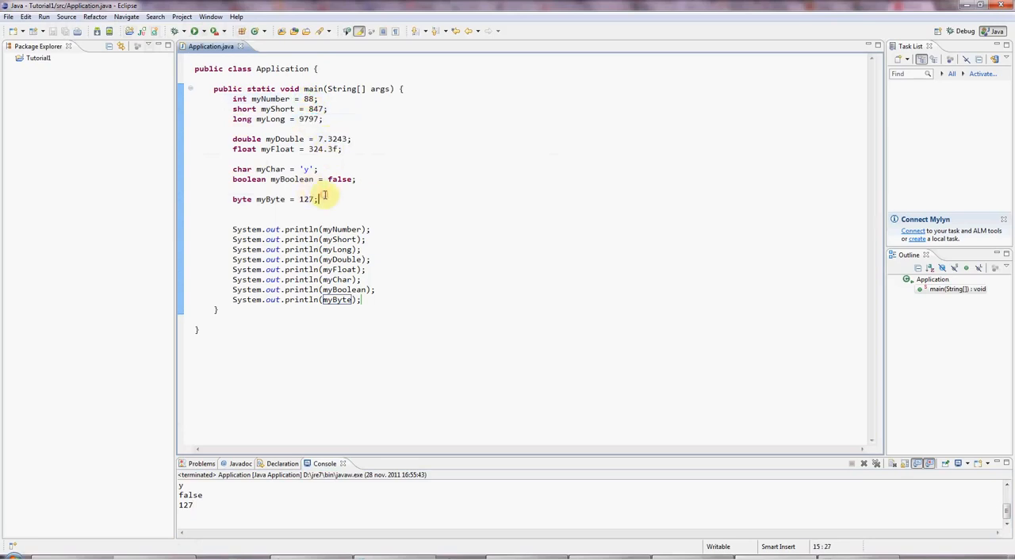
pyautogui.click(276, 178)
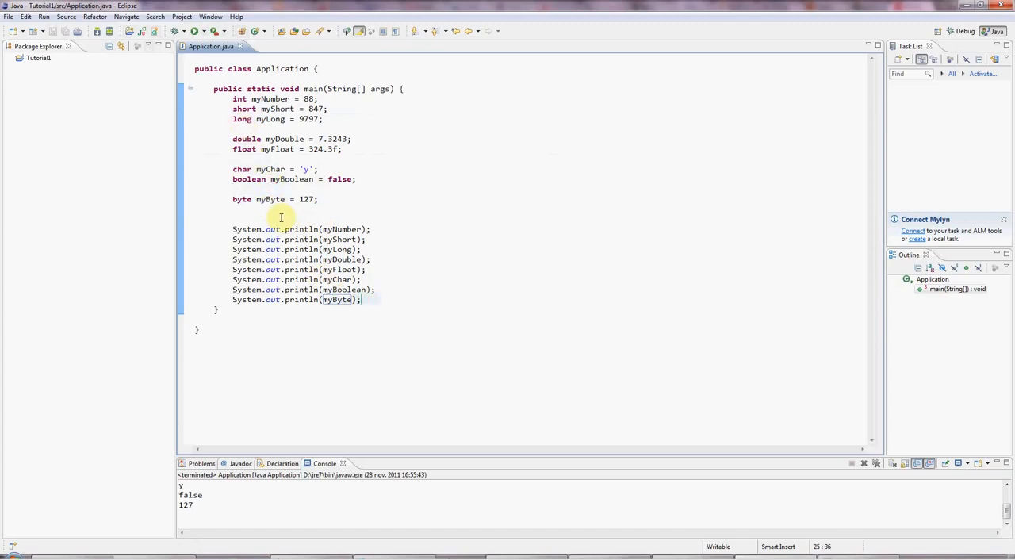
pyautogui.click(233, 149)
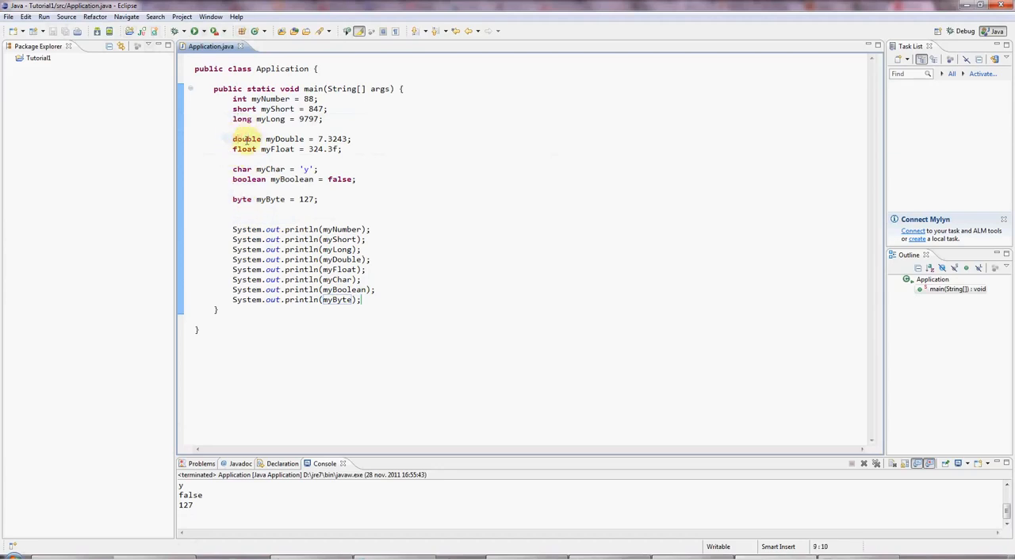
pyautogui.click(234, 159)
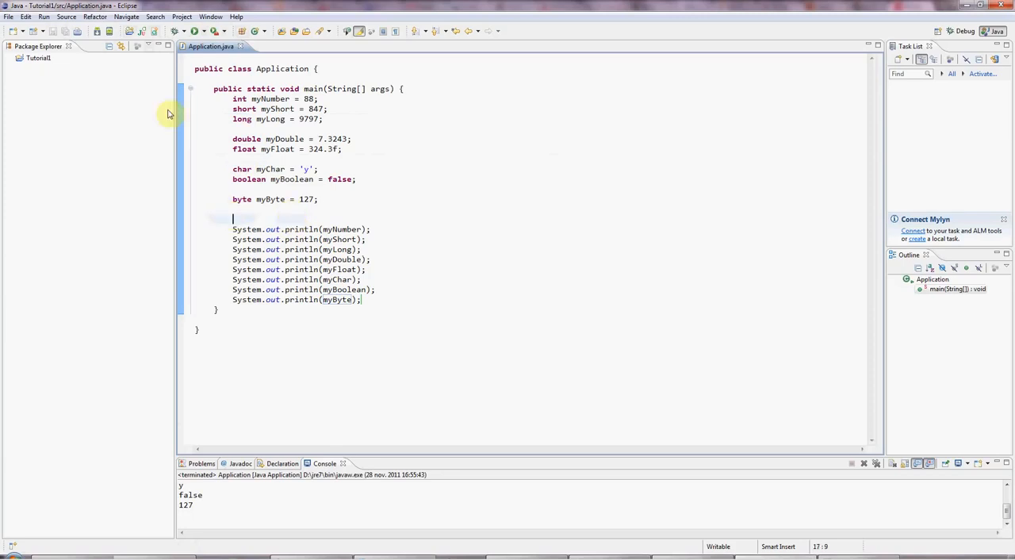
pyautogui.moveTo(593, 268)
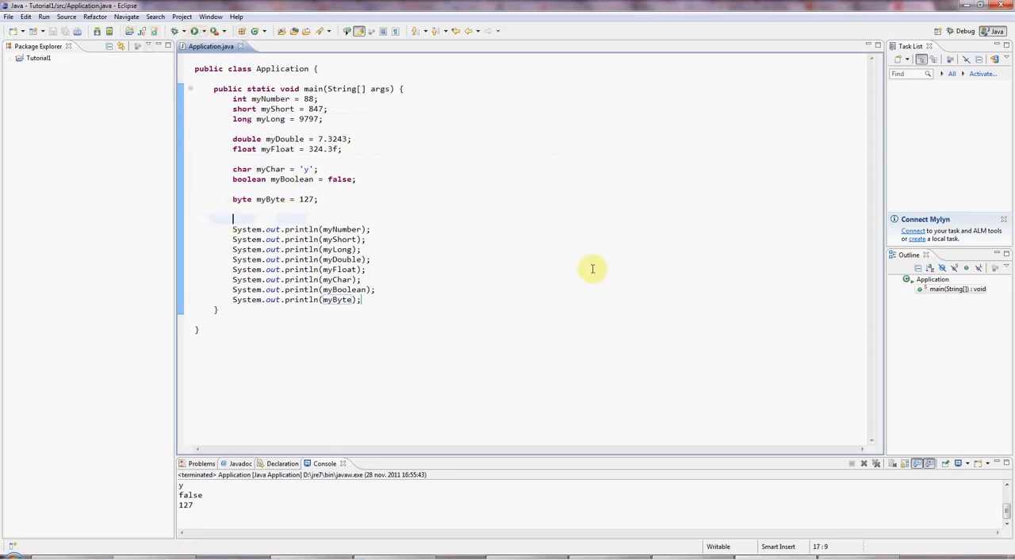